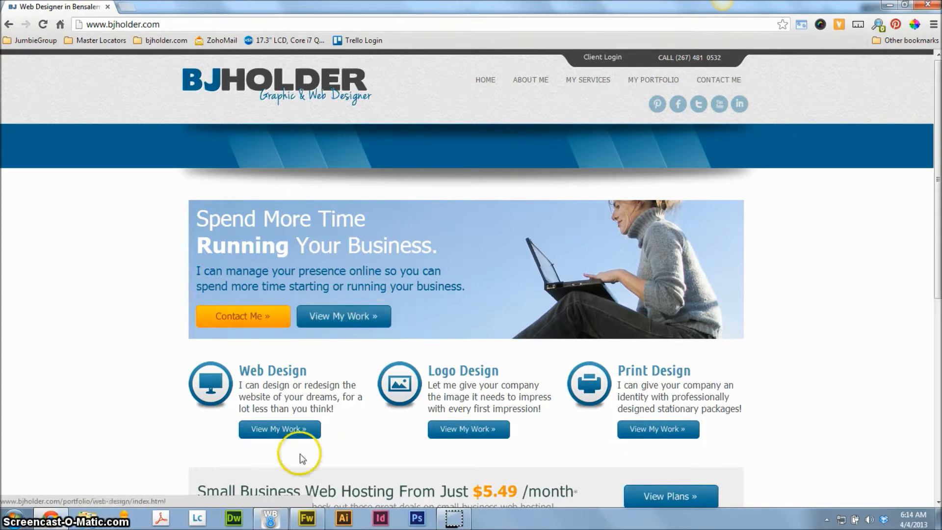
Step: Switch from Chrome to the Web Builder project showing the sample headings page
left_click(270, 518)
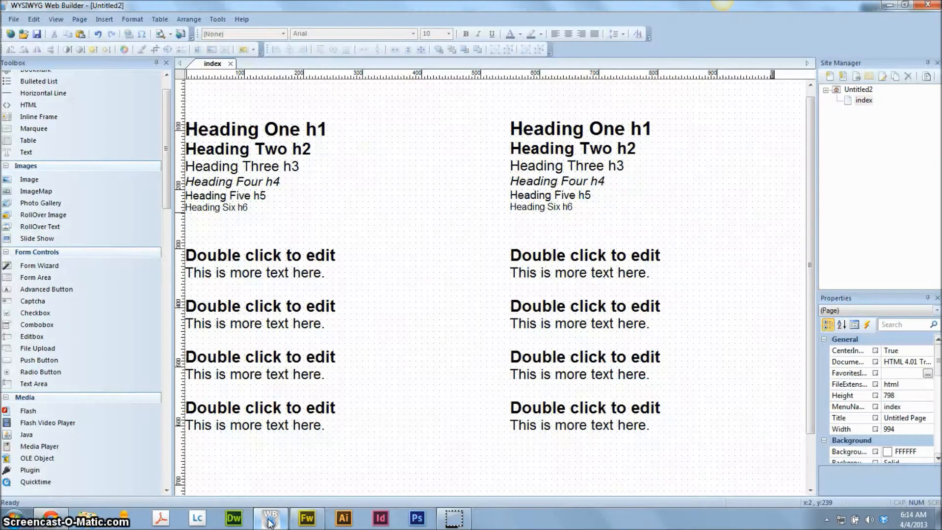
mouse_move(307, 314)
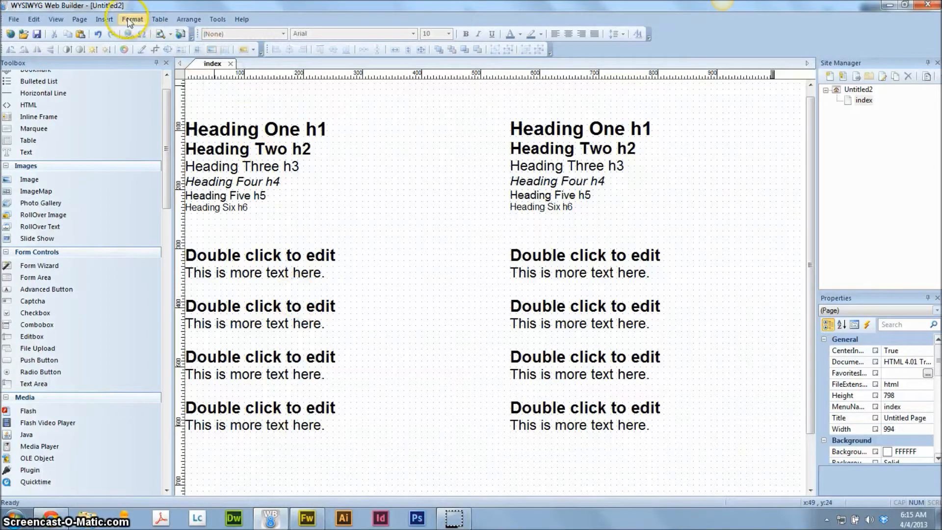
mouse_move(221, 106)
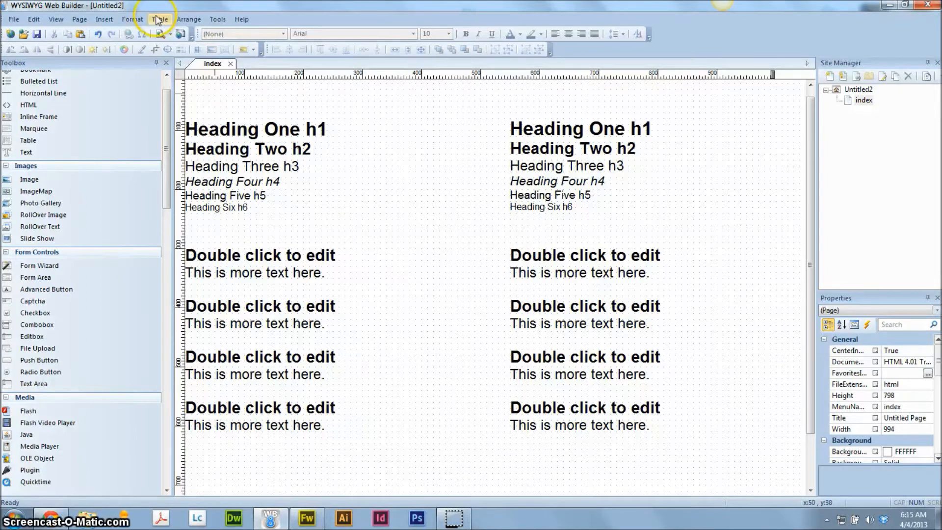
mouse_move(236, 196)
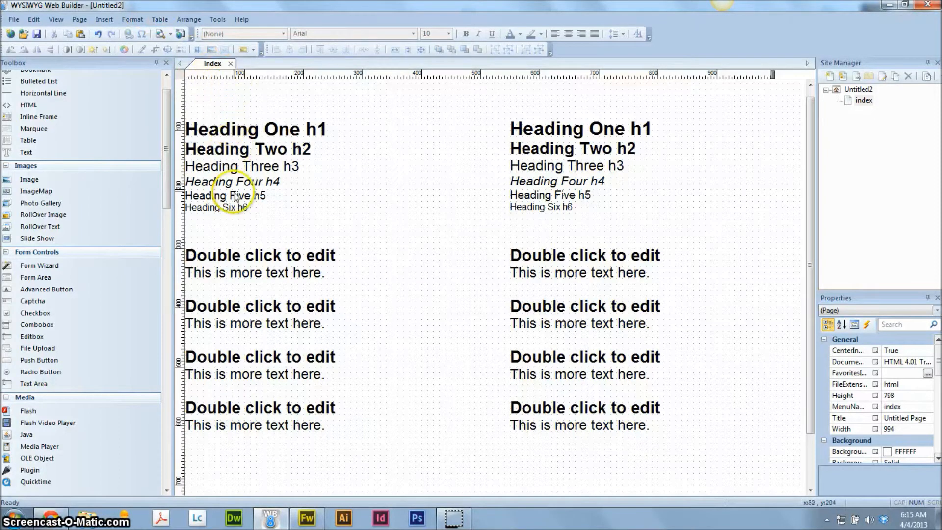
mouse_move(253, 421)
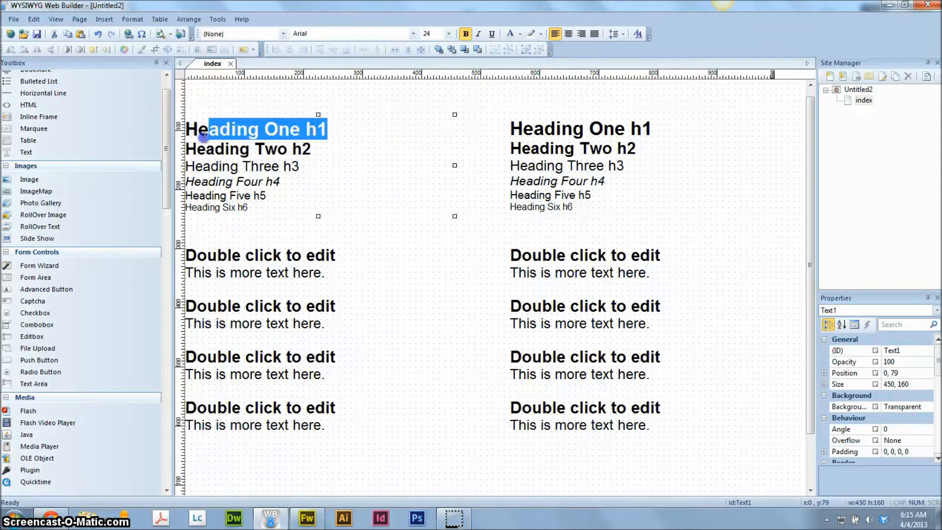
left_click(487, 144)
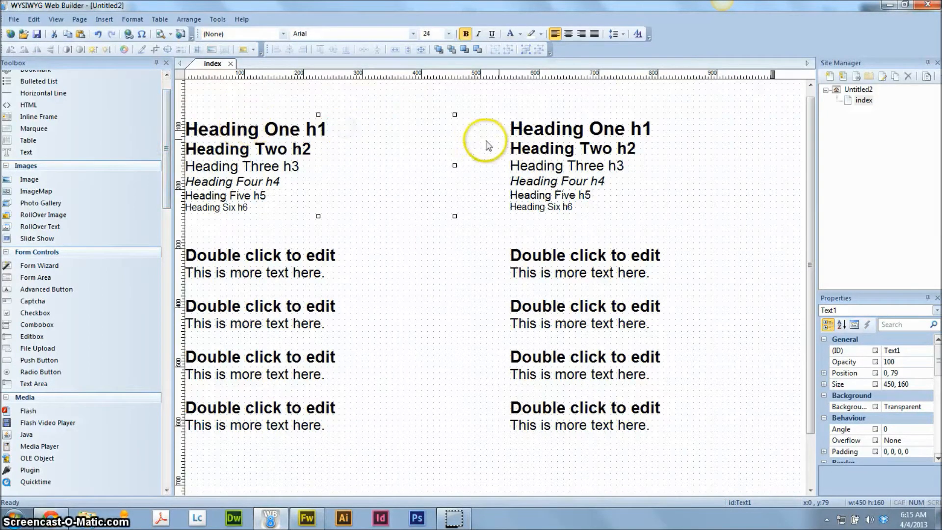
left_click(555, 128)
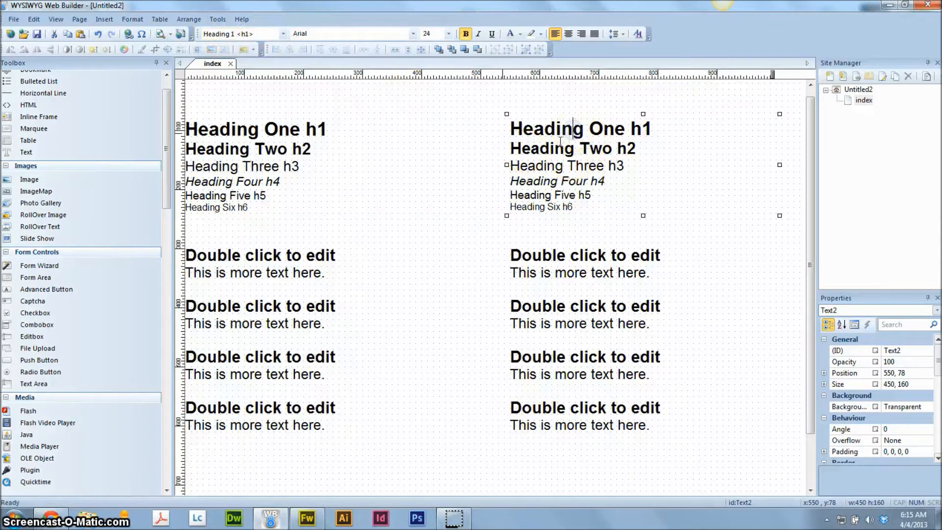
left_click(527, 180)
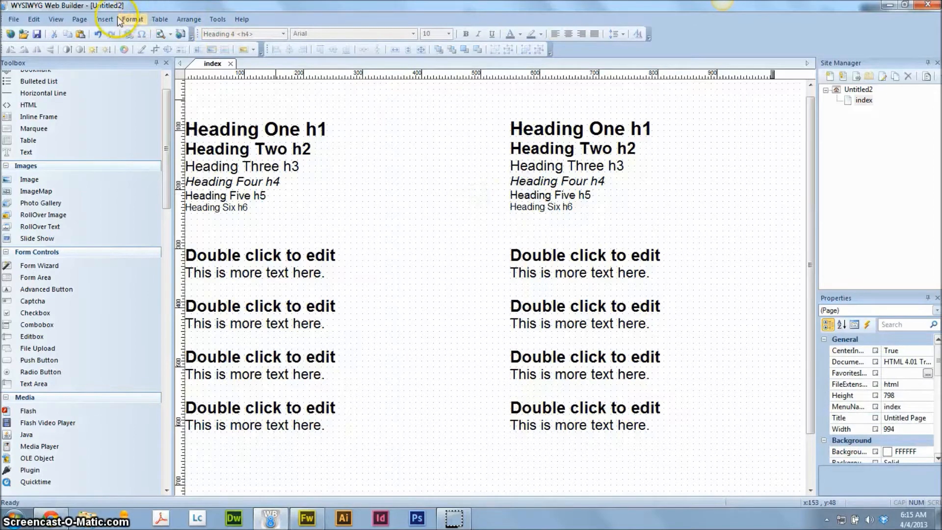
Step: Bring up the Style Manager via Format > Styles and select Heading 1 <h1>
left_click(188, 19)
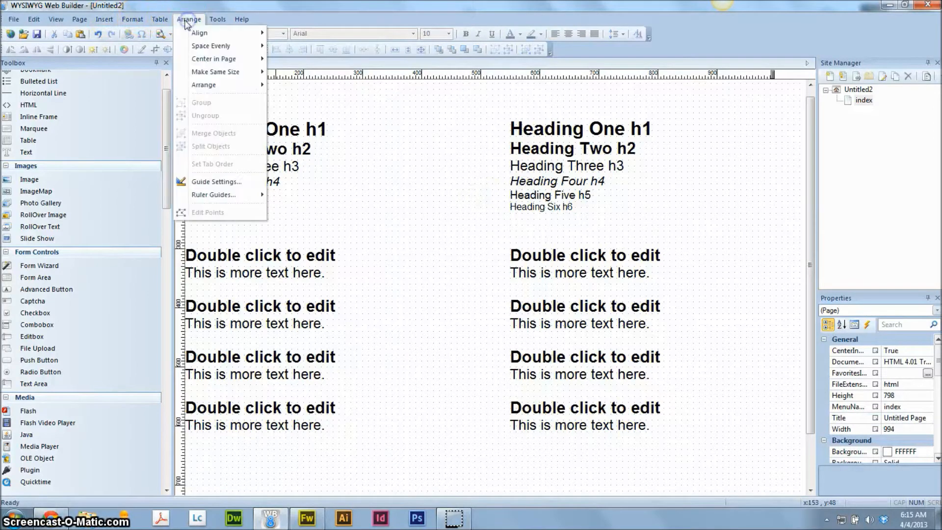
left_click(133, 18)
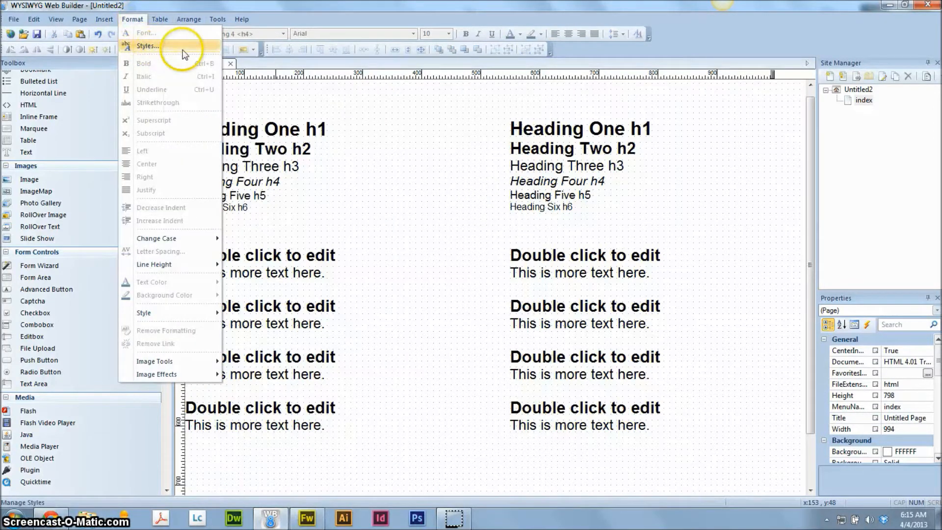
left_click(147, 47)
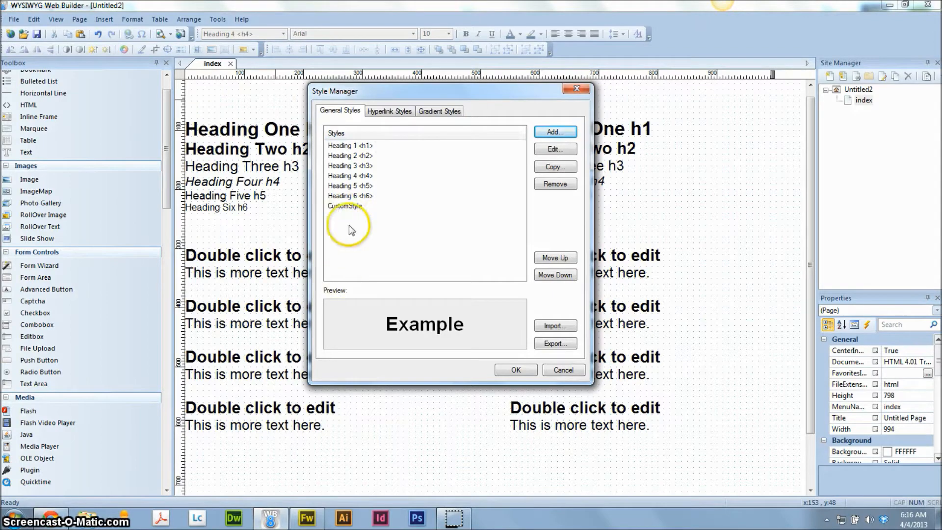
left_click(349, 145)
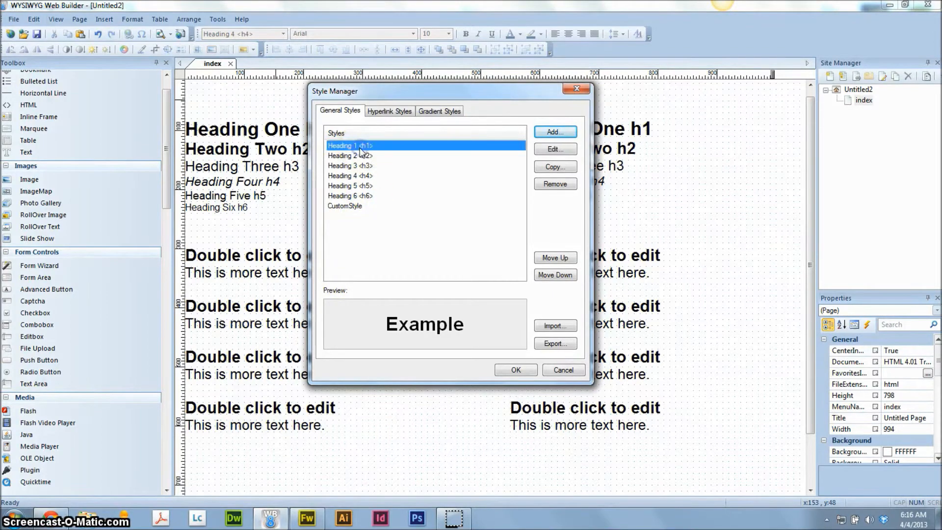
mouse_move(397, 150)
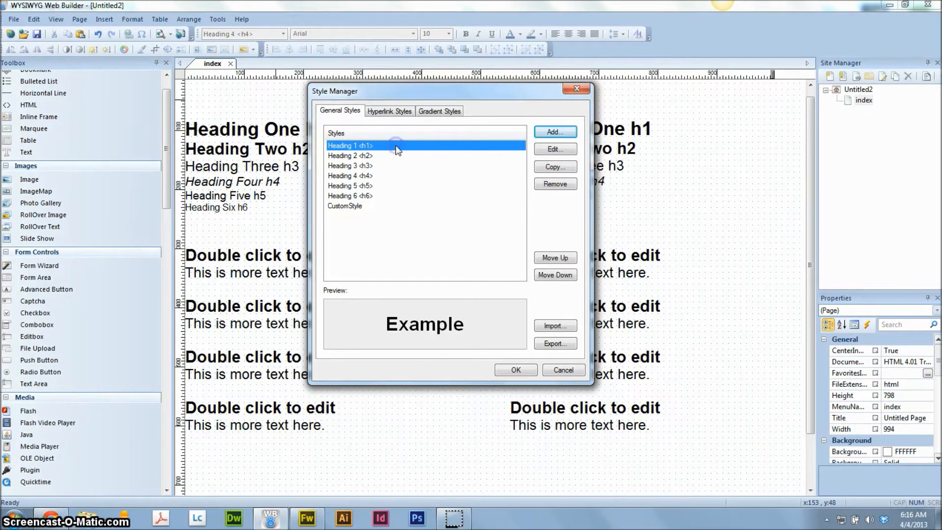
mouse_move(451, 147)
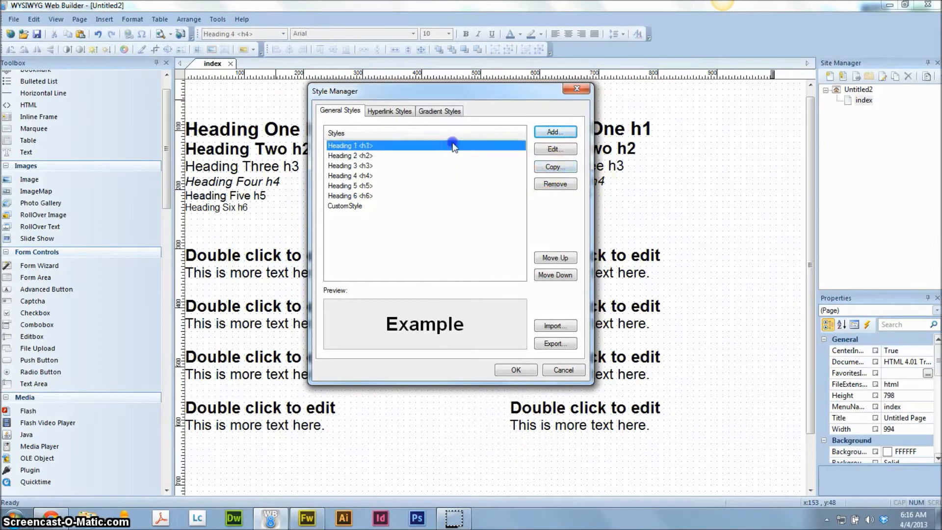
Step: Edit the Heading 1 style and scroll its property grid to the Font section
left_click(554, 149)
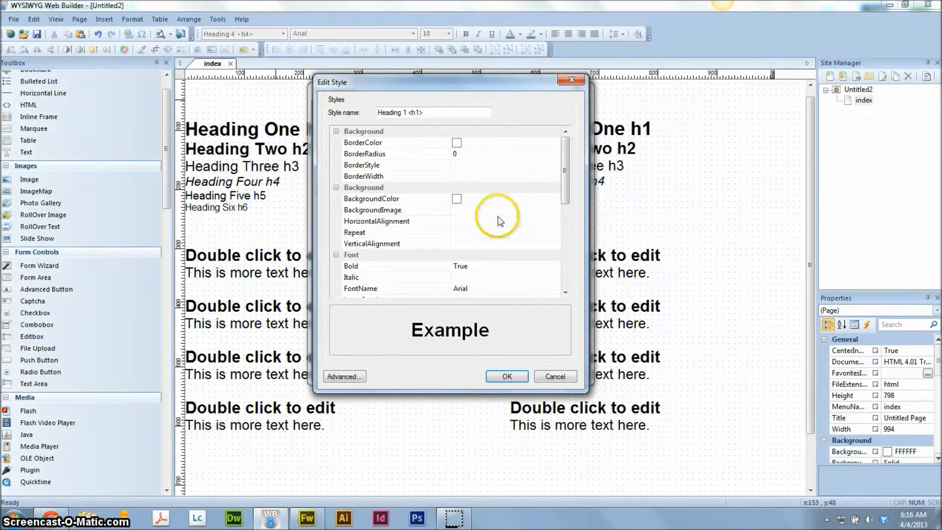
mouse_move(370, 131)
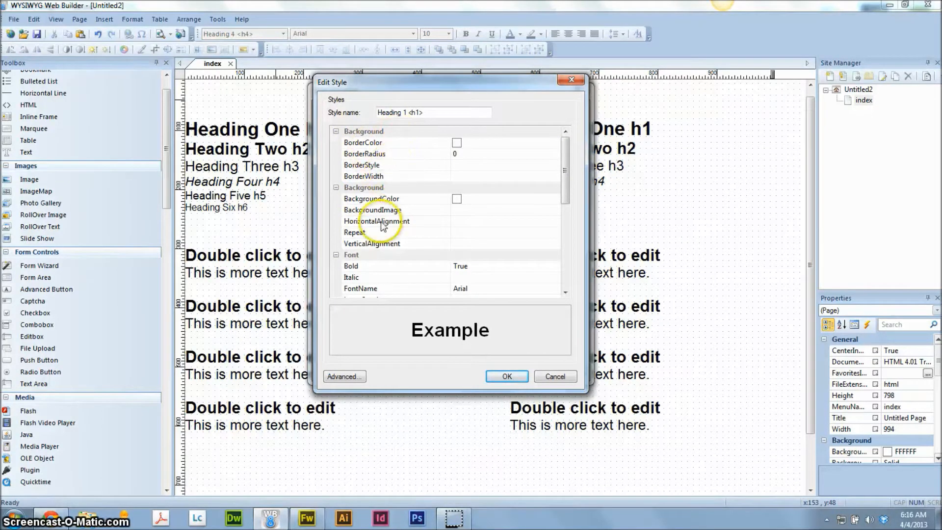
mouse_move(556, 159)
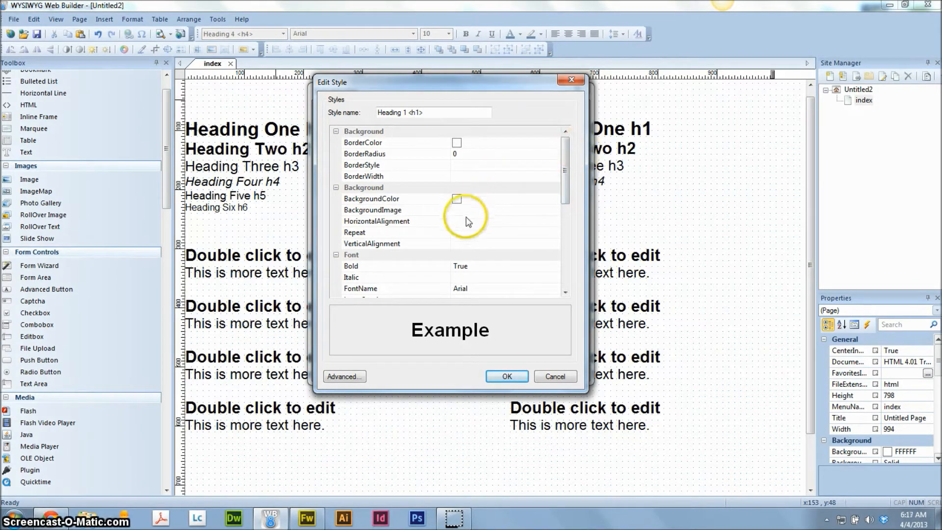
mouse_move(491, 200)
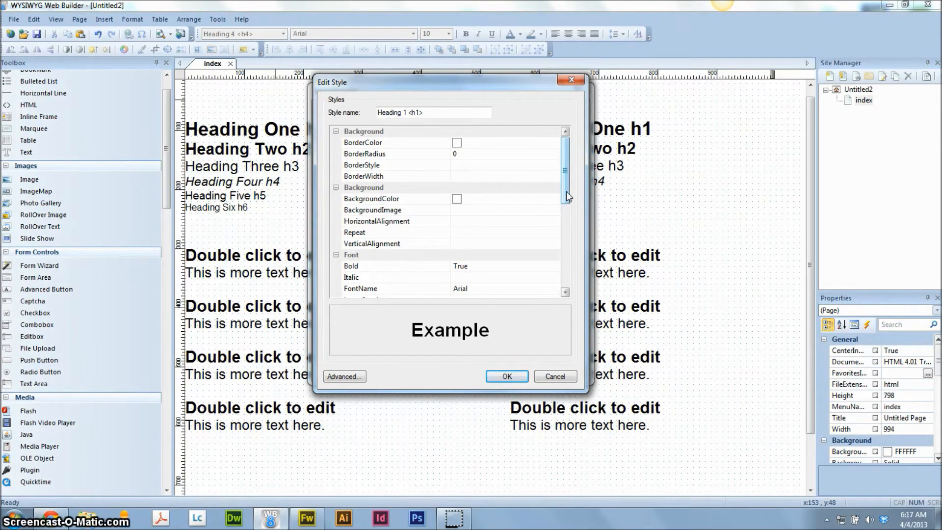
scroll("down", 3)
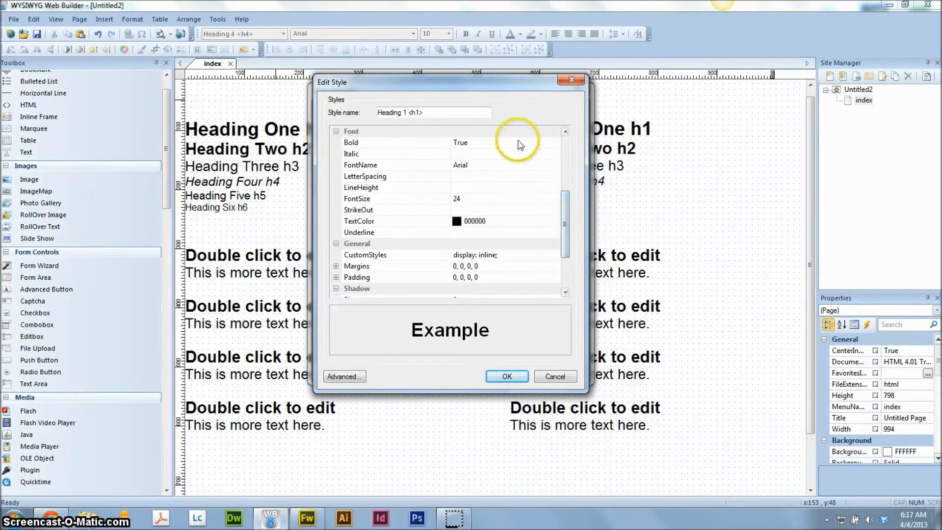
Step: Change the Heading 1 font from Arial to Tahoma, keeping it bold, and move to LineHeight
left_click(397, 142)
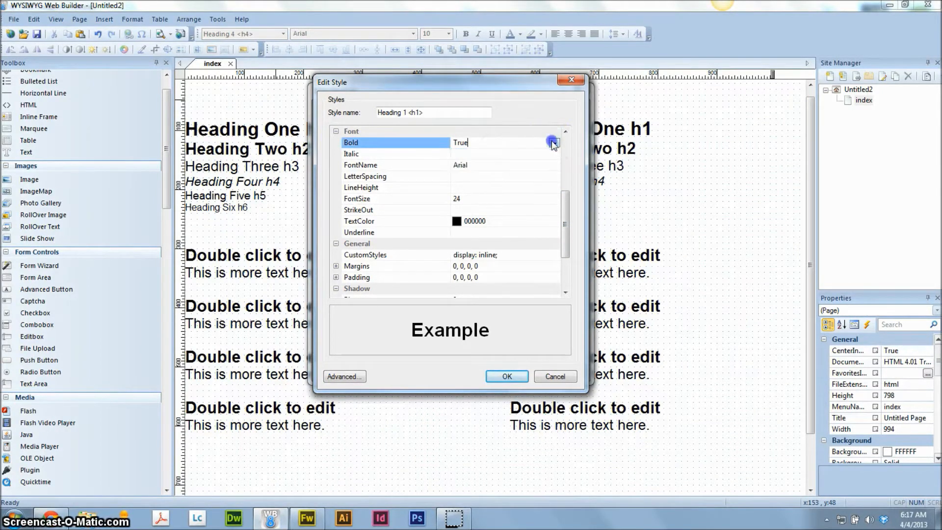
left_click(396, 154)
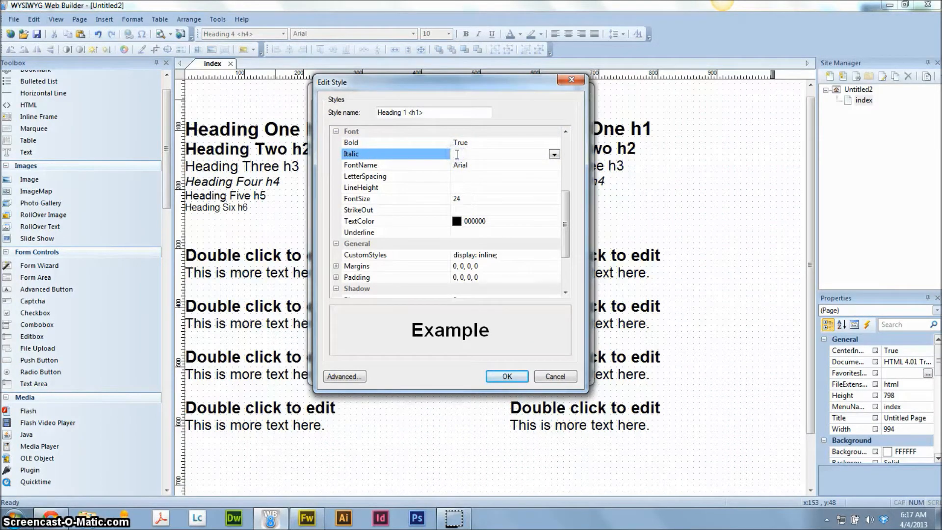
mouse_move(544, 175)
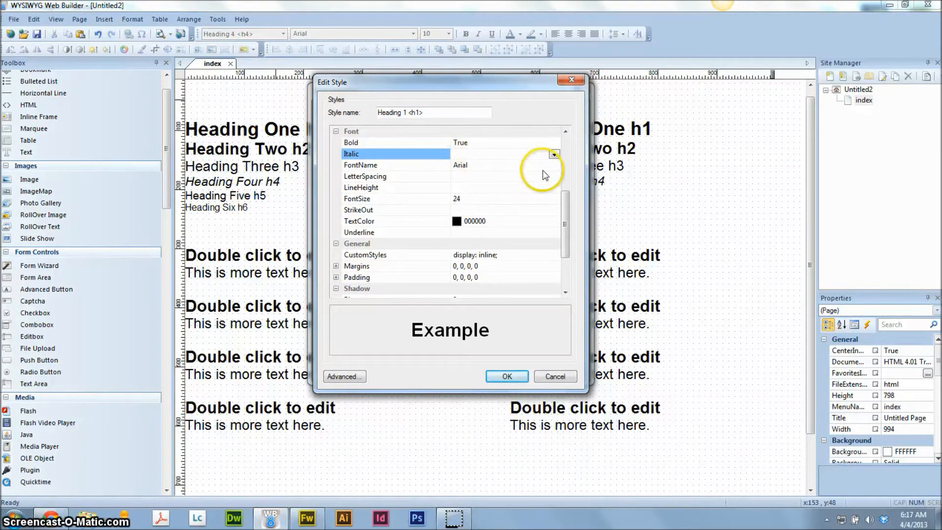
mouse_move(554, 165)
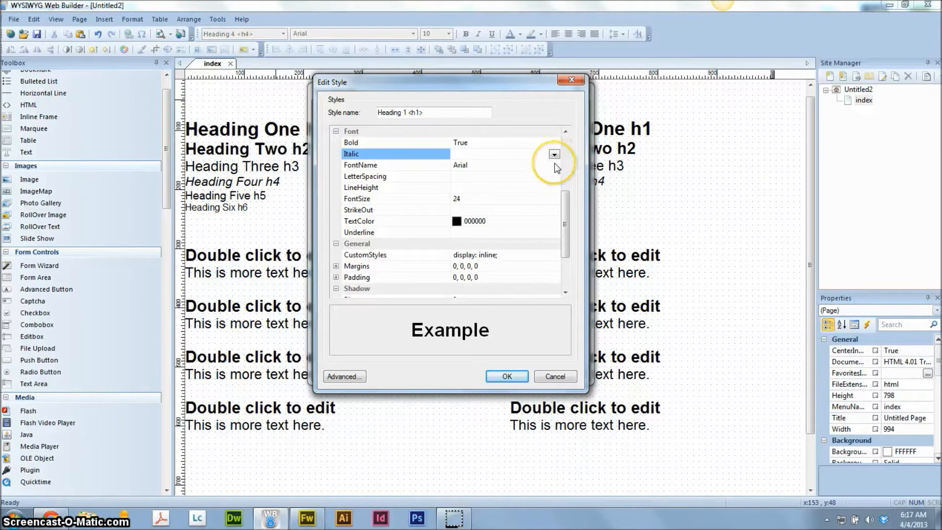
left_click(553, 165)
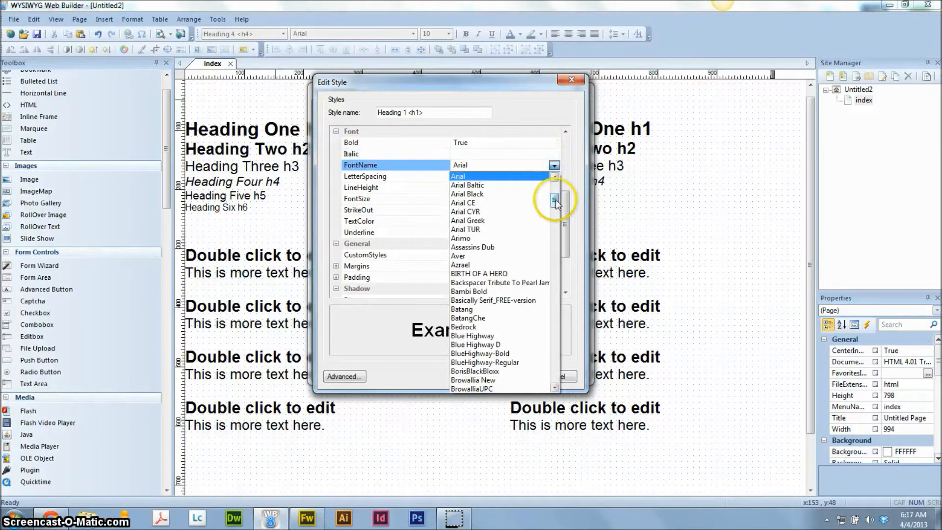
scroll("down", 3)
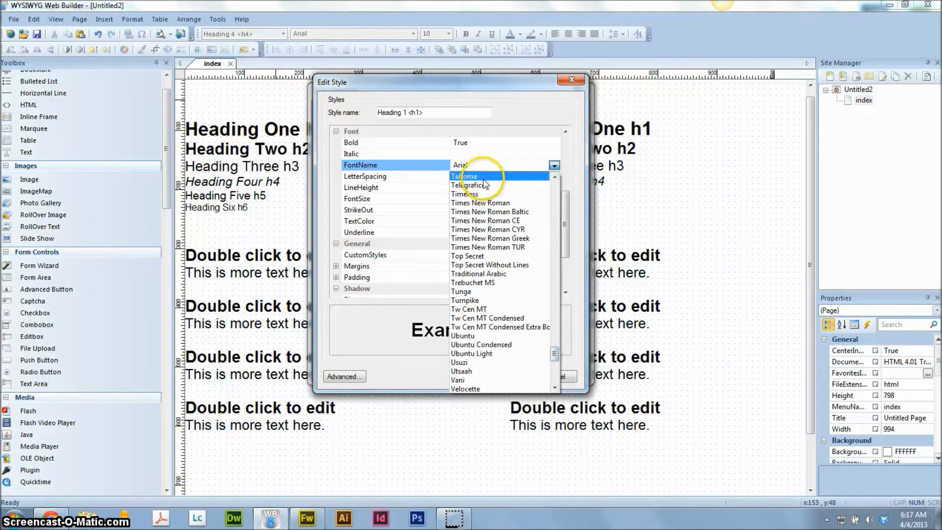
left_click(464, 175)
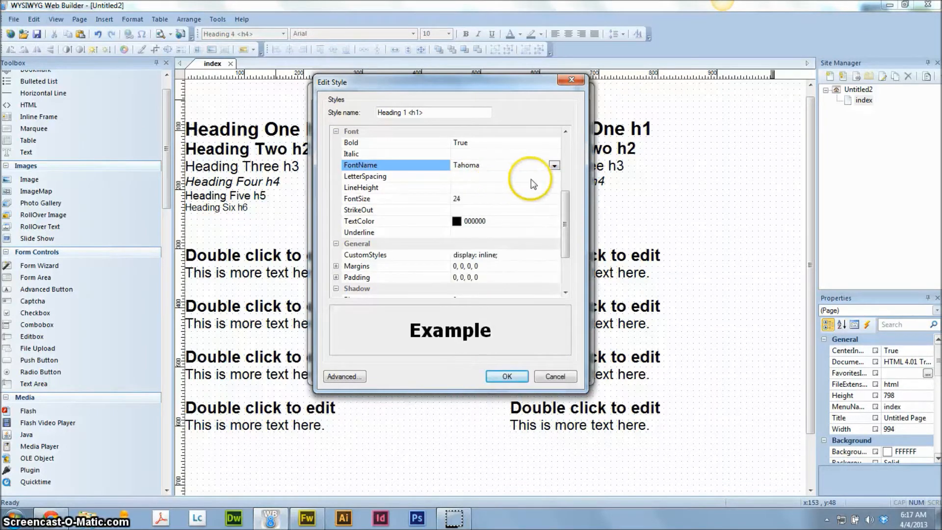
left_click(365, 176)
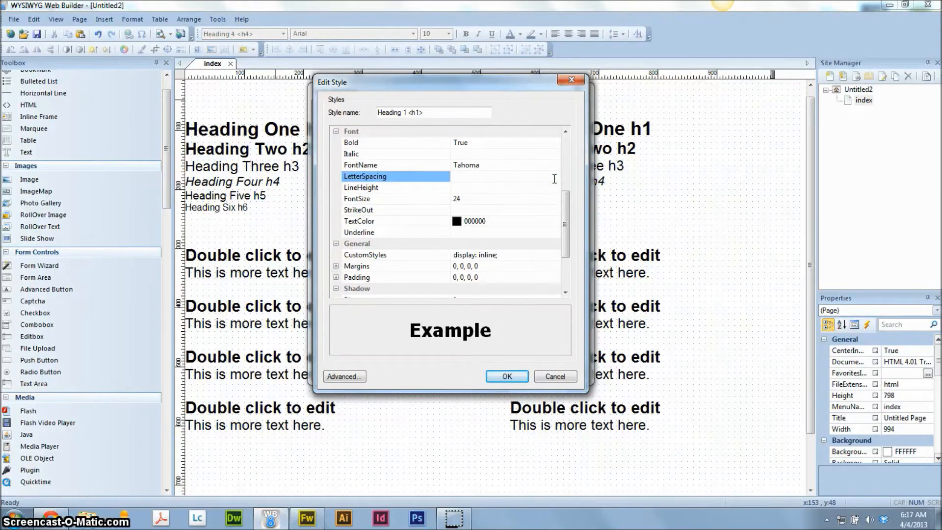
left_click(504, 176)
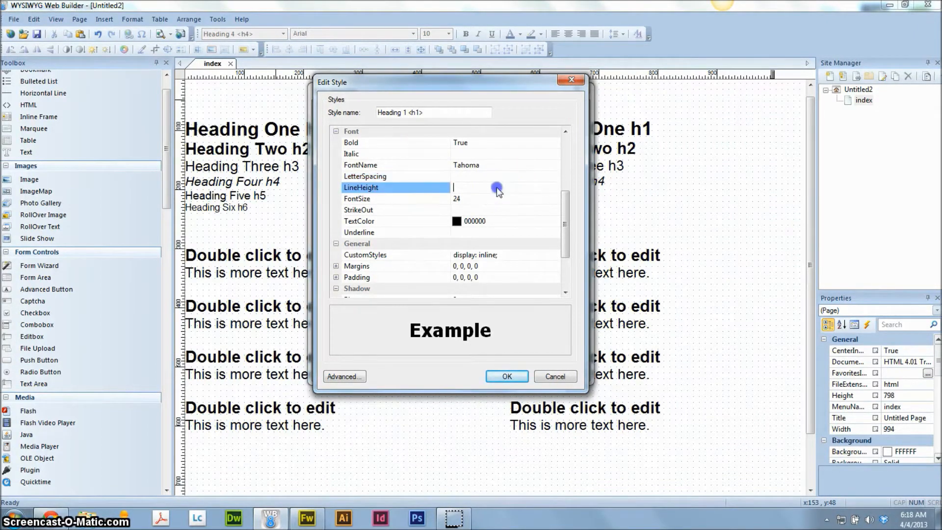
mouse_move(497, 187)
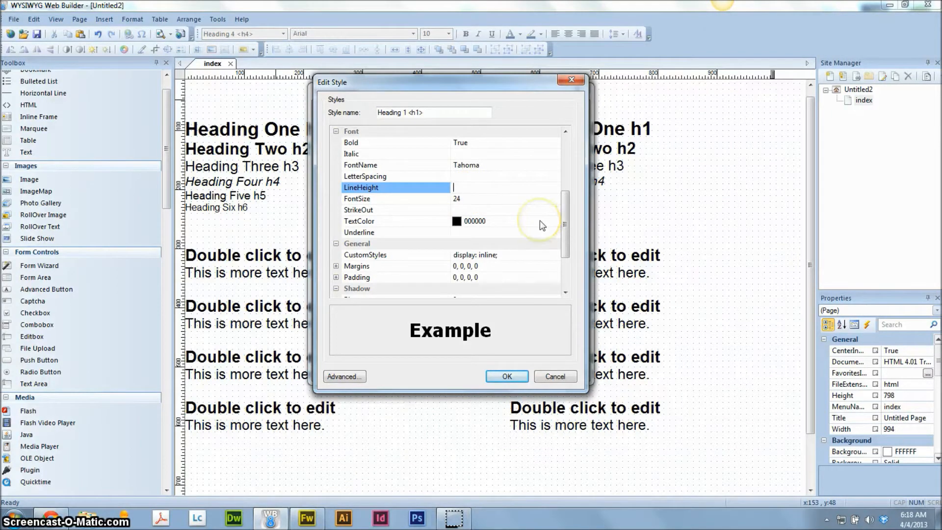
Step: Give Heading 1 a 1.3 line height and font size 36, leaving strike-through off
type("2.0")
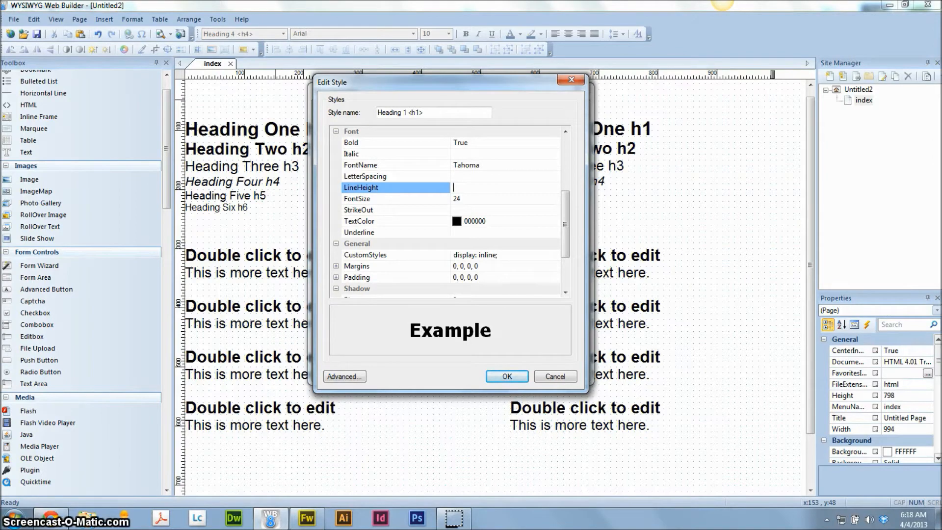
type("1.3")
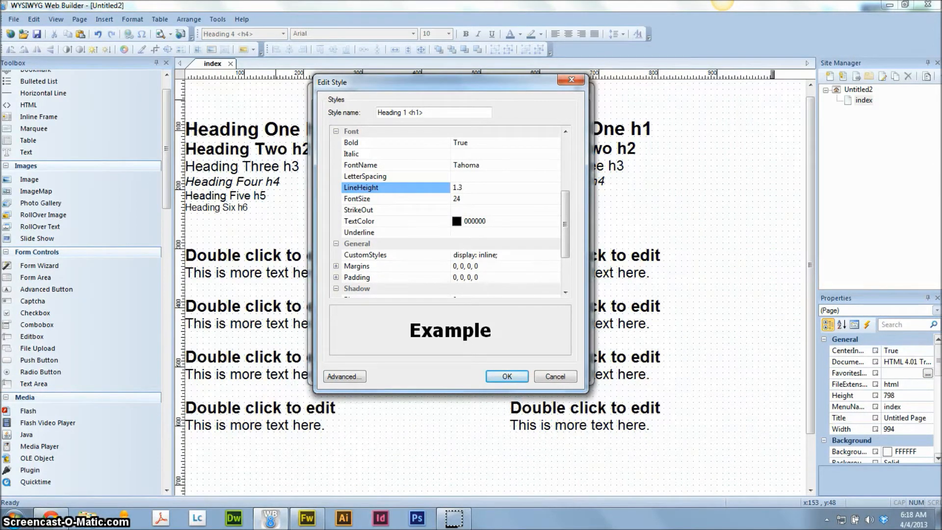
mouse_move(472, 199)
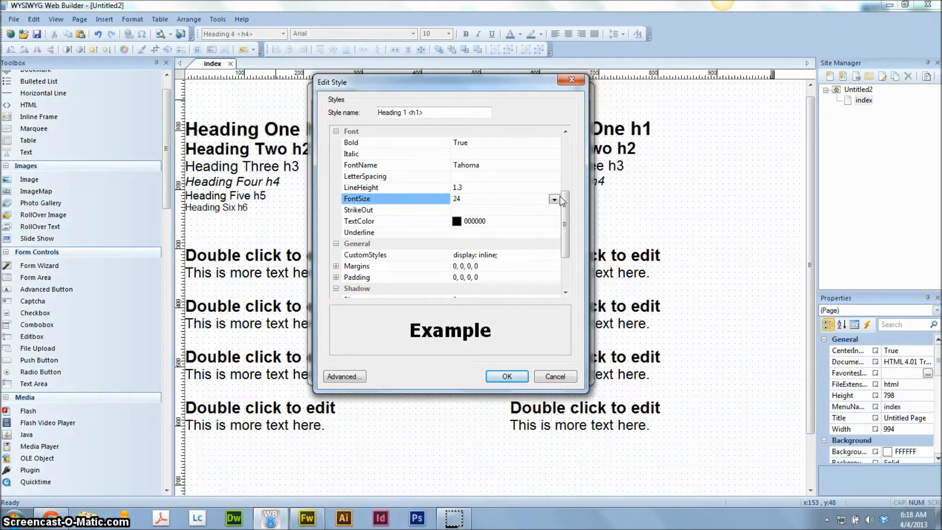
left_click(553, 199)
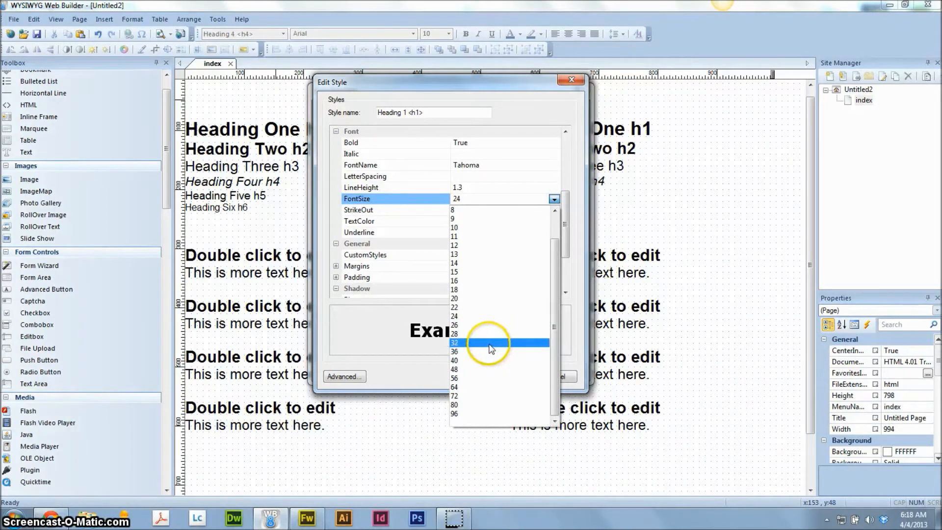
left_click(454, 352)
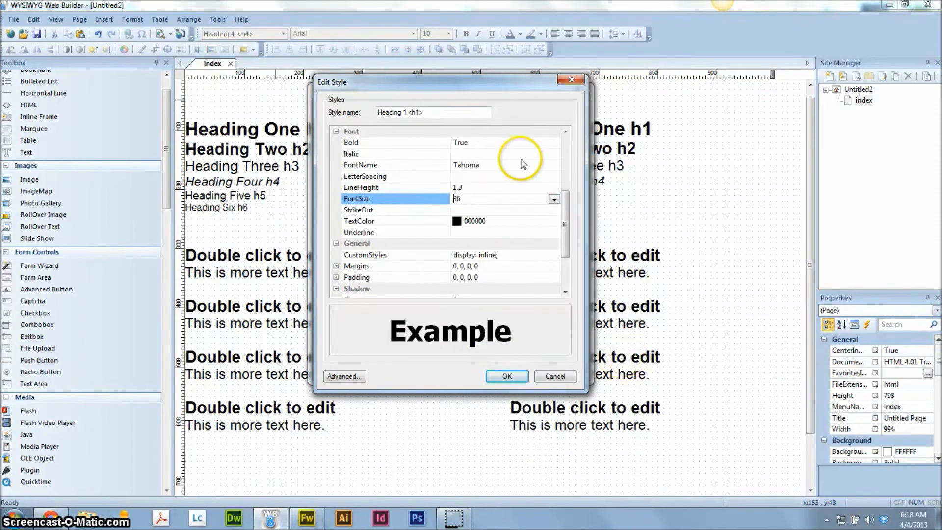
left_click(358, 210)
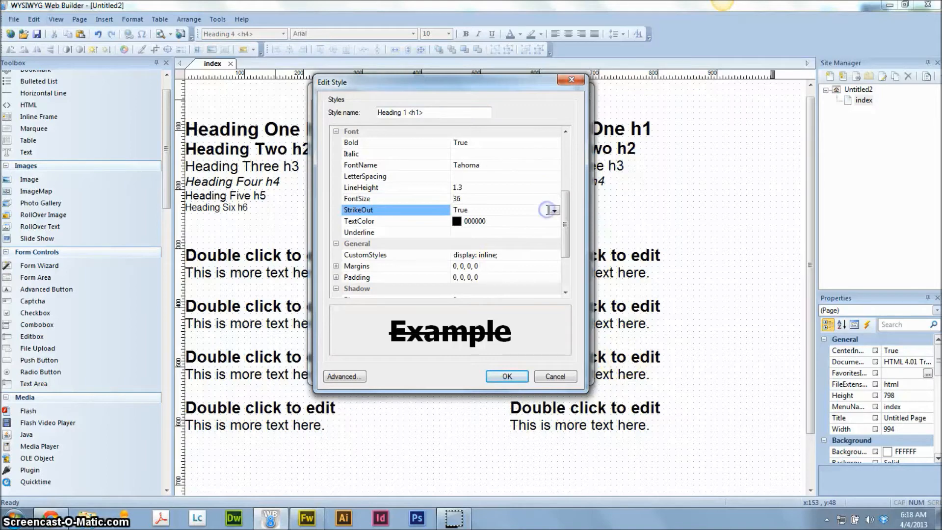
left_click(554, 210)
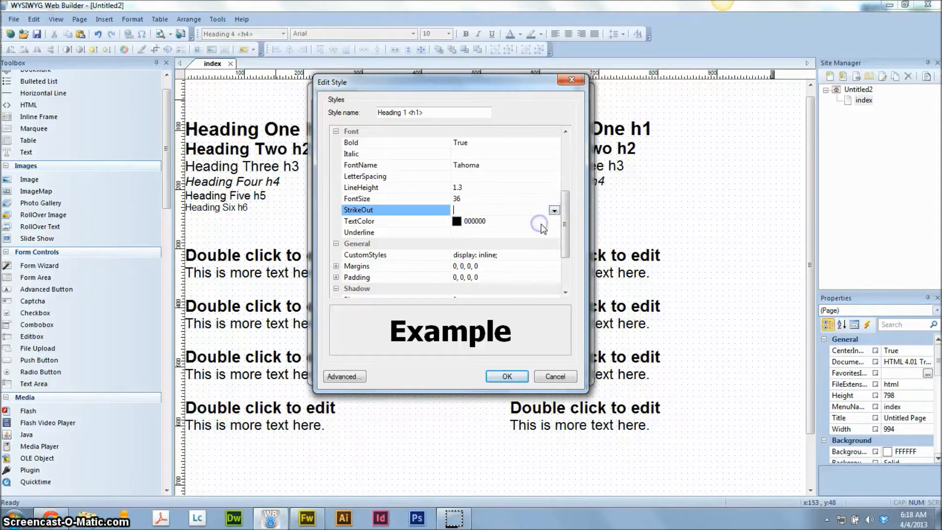
Step: Set Heading 1 text colour to gray 696969, collapse Shadow and save the style with OK
left_click(554, 221)
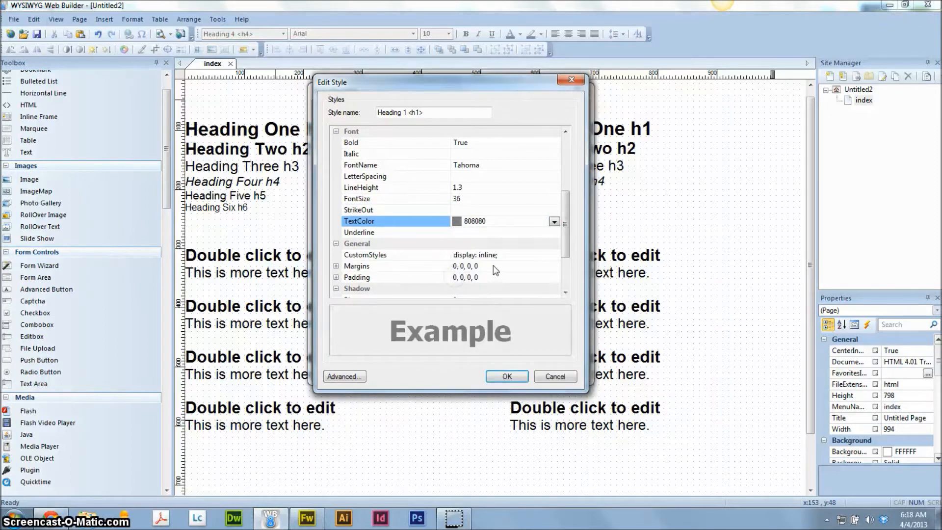
left_click(553, 221)
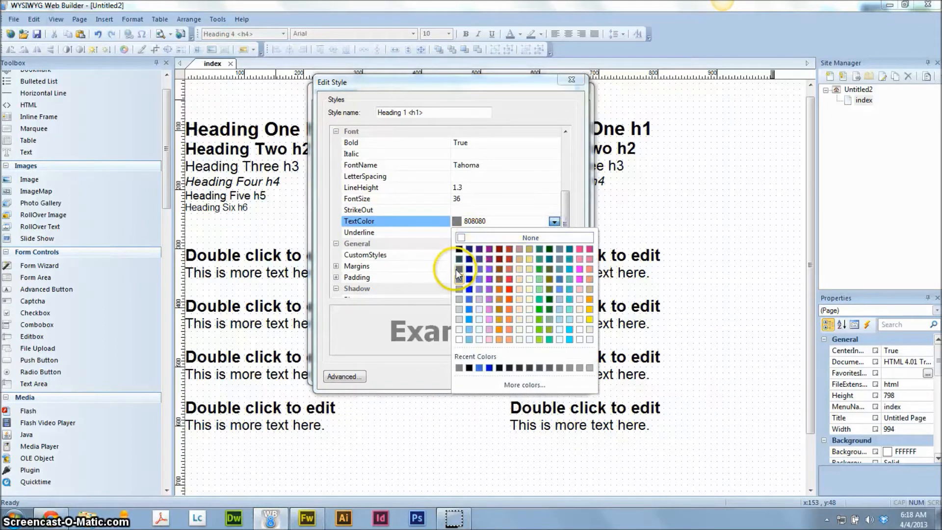
left_click(459, 267)
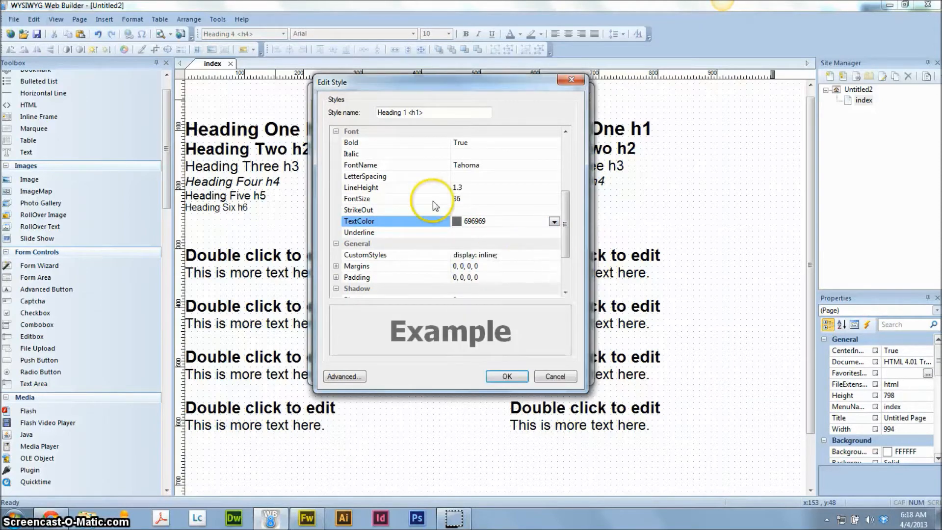
left_click(554, 232)
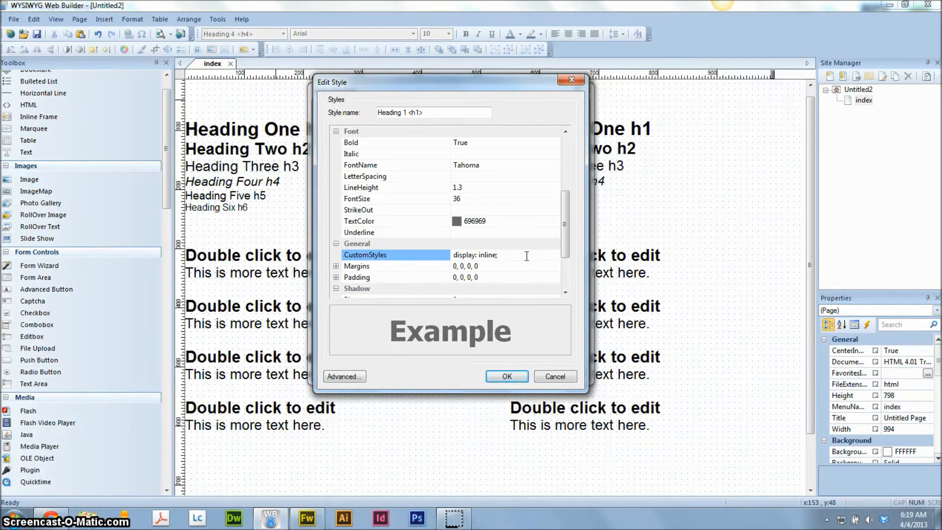
left_click(493, 255)
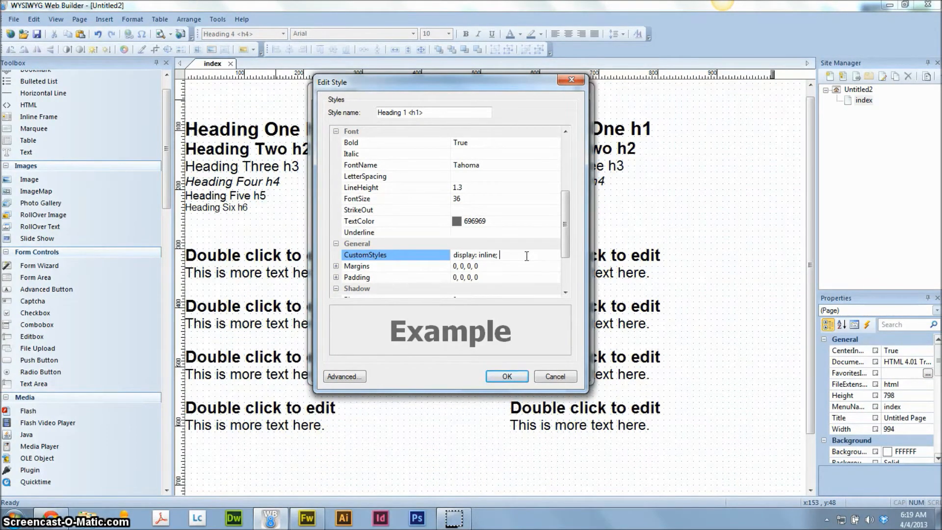
mouse_move(424, 288)
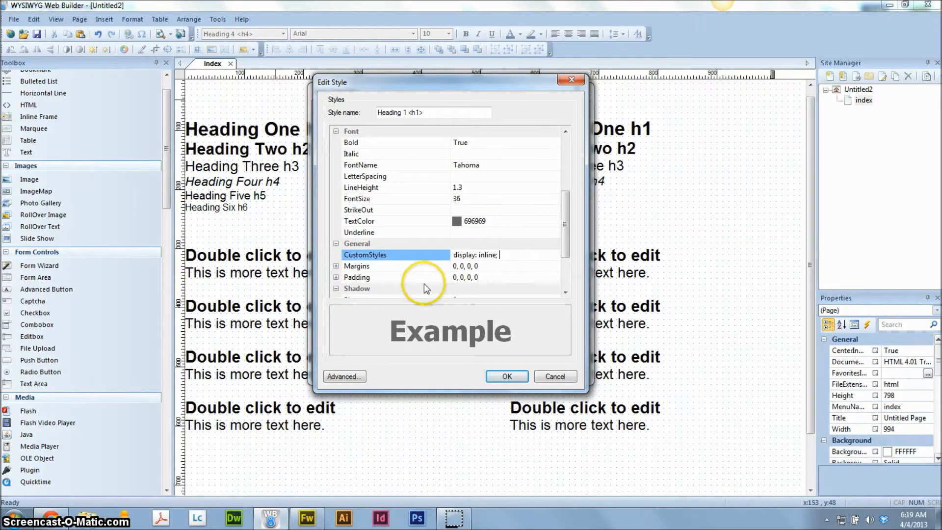
mouse_move(575, 264)
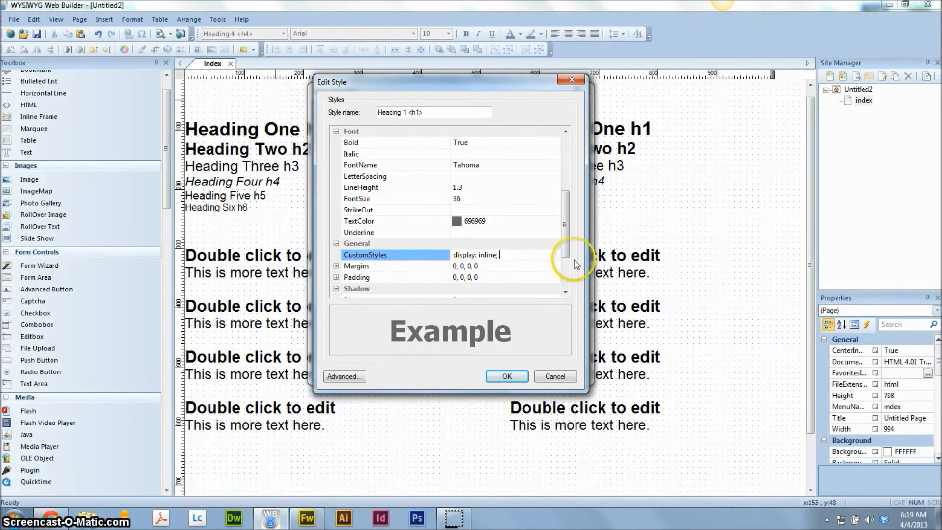
scroll("down", 3)
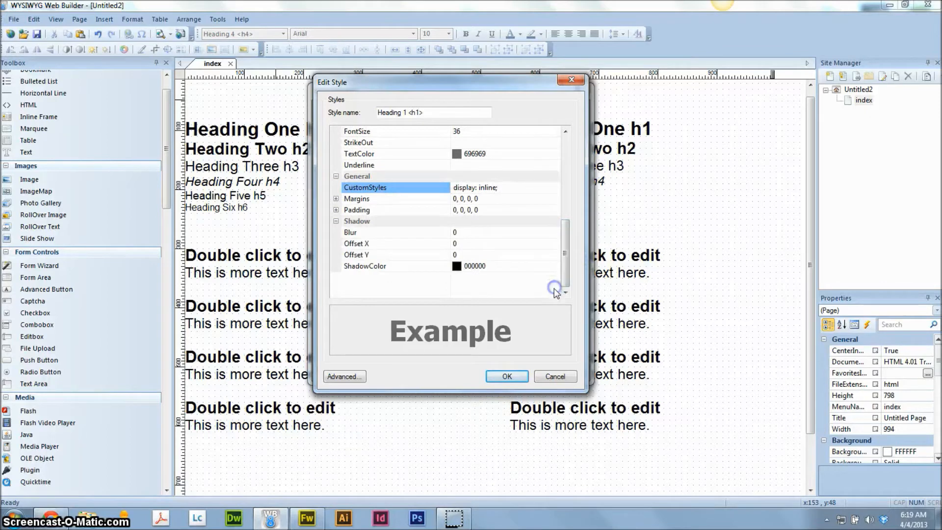
mouse_move(339, 229)
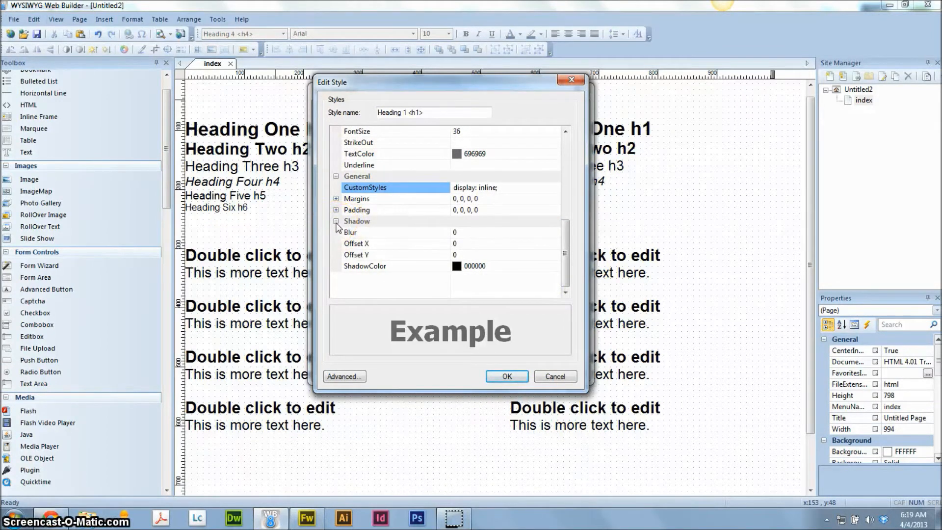
left_click(336, 221)
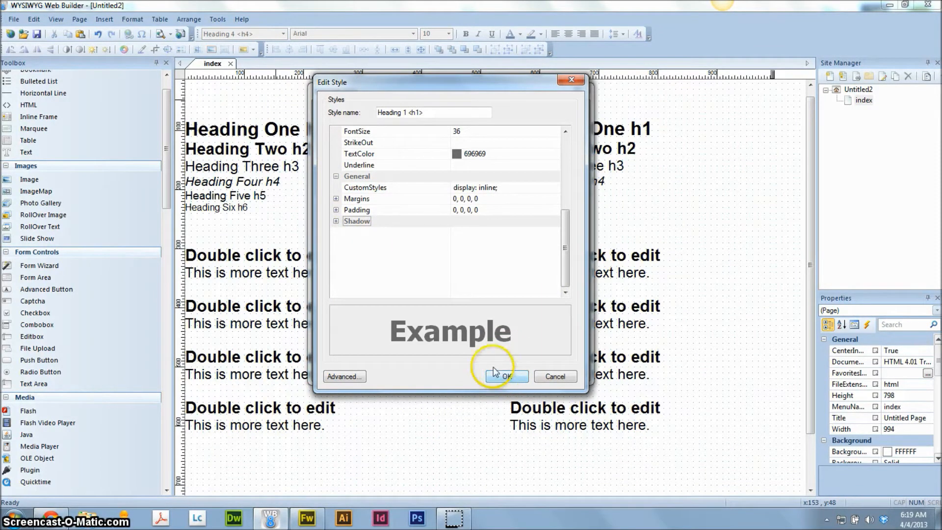
left_click(506, 376)
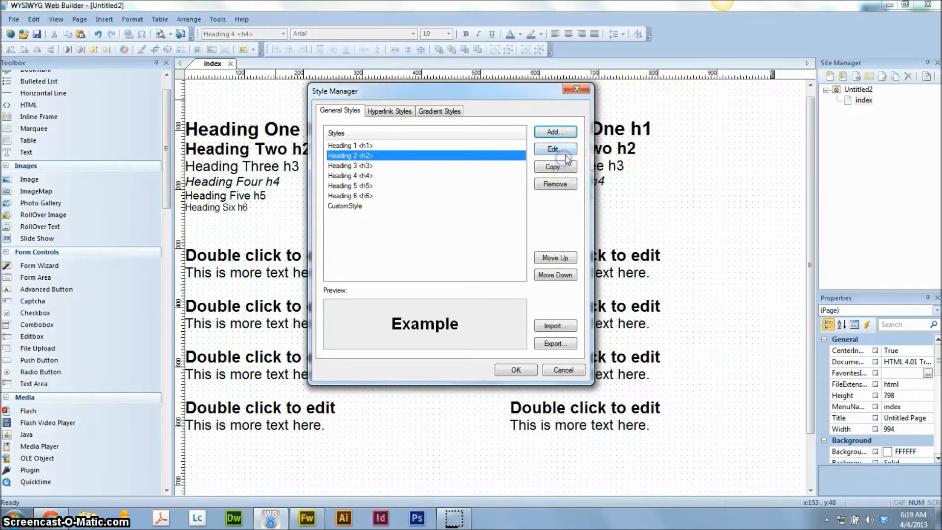
Step: Edit Heading 2: Tahoma font, Bold False and font size 28
left_click(553, 150)
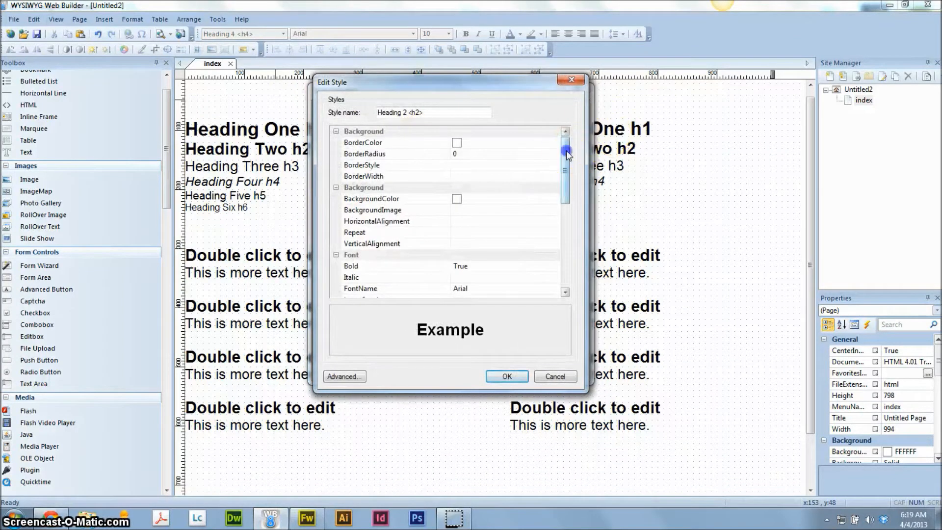
left_click(553, 187)
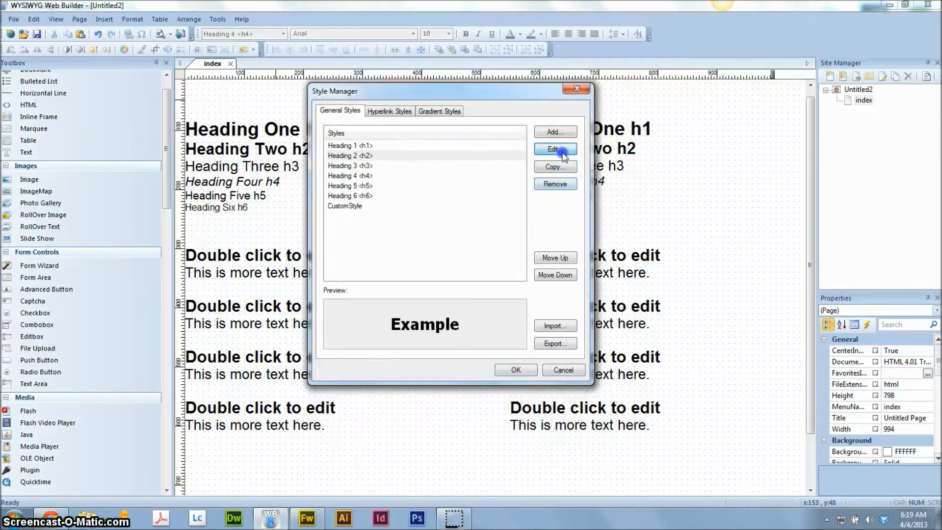
left_click(554, 150)
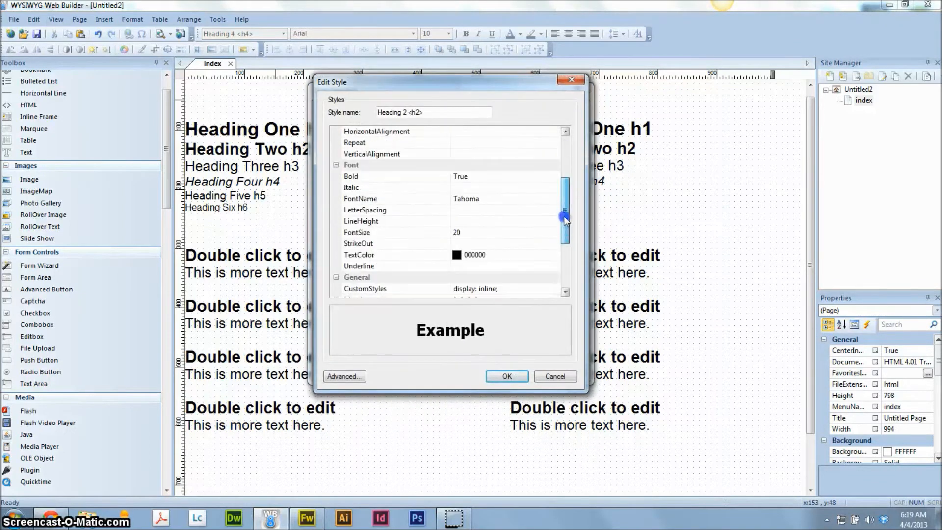
left_click(553, 176)
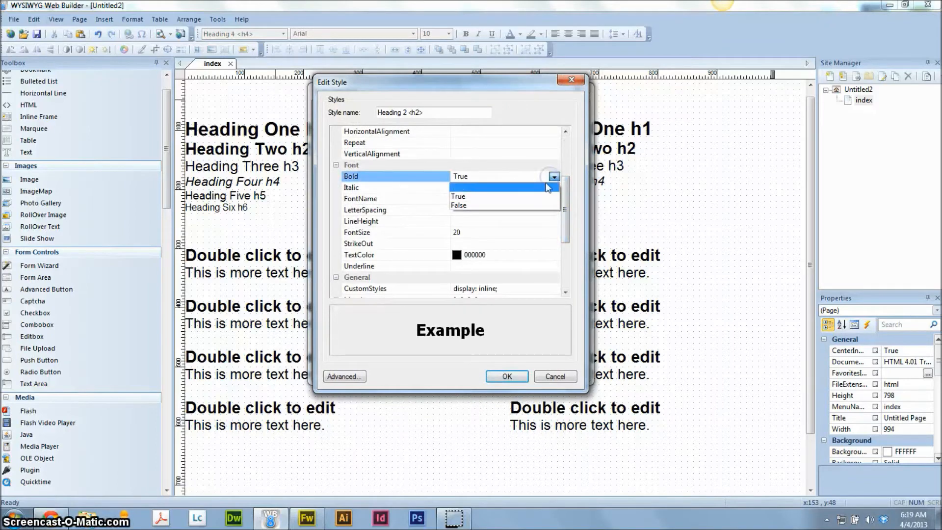
left_click(458, 205)
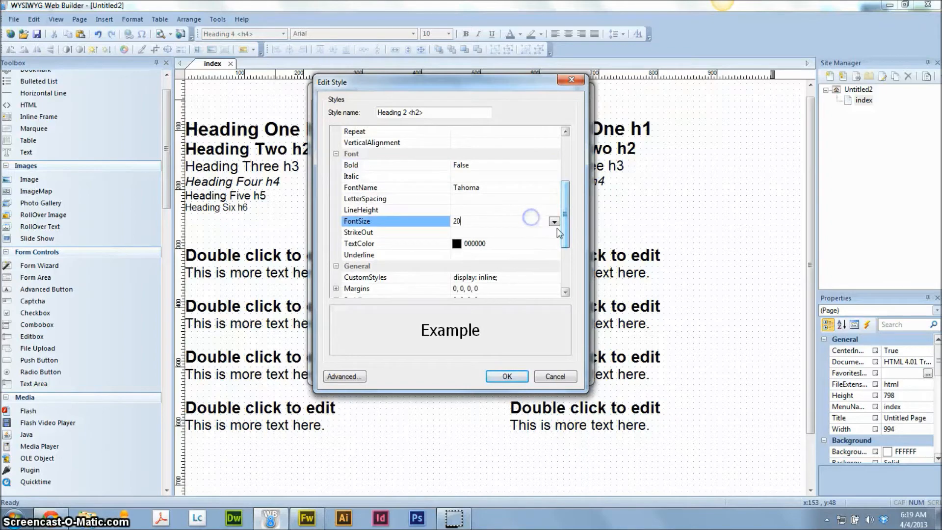
left_click(553, 221)
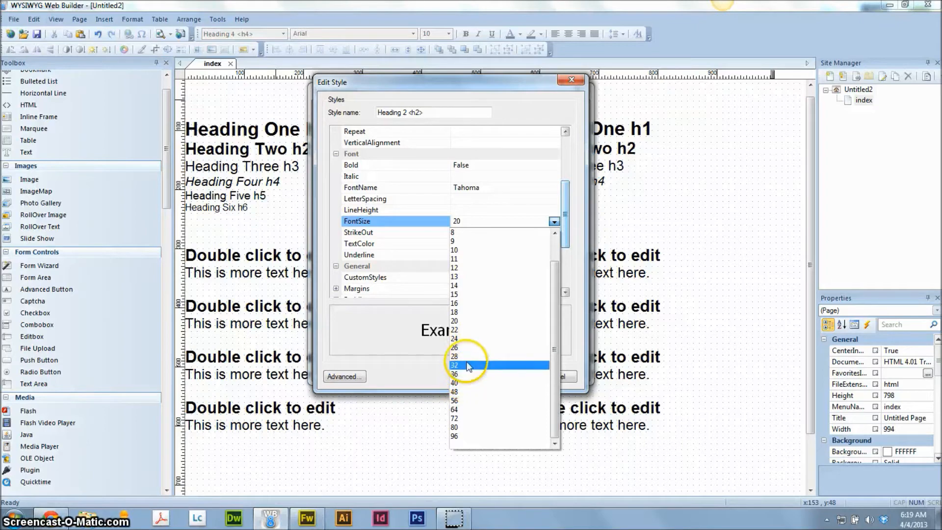
left_click(456, 356)
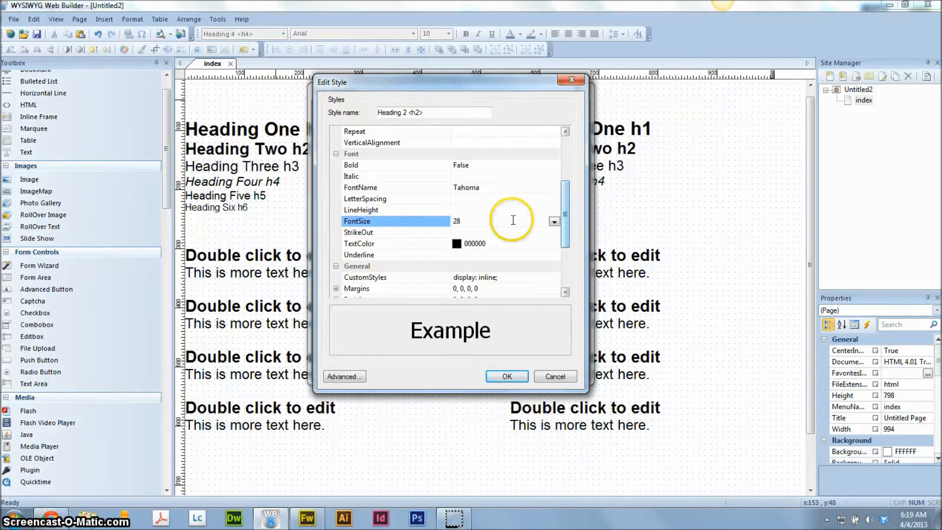
Step: Give Heading 2 gray 808080 text and a 1.3 line height, then save with OK
left_click(552, 243)
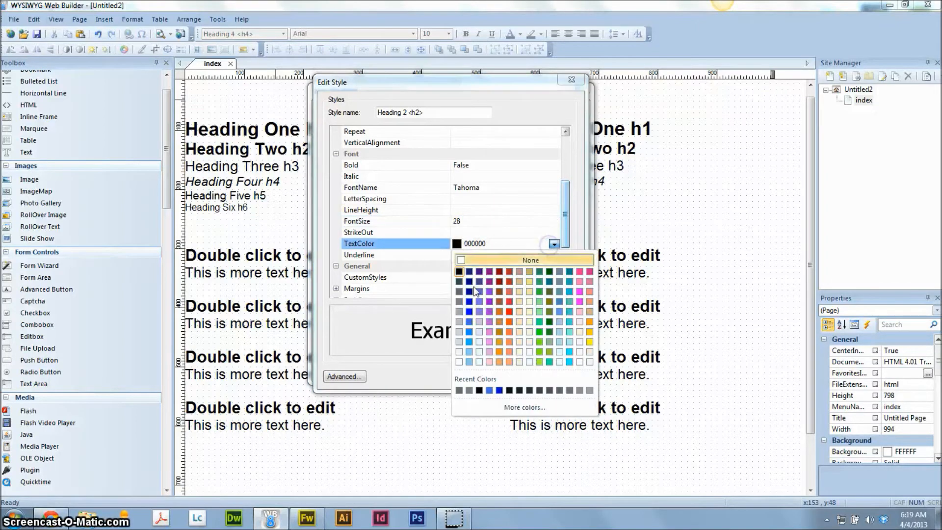
left_click(458, 282)
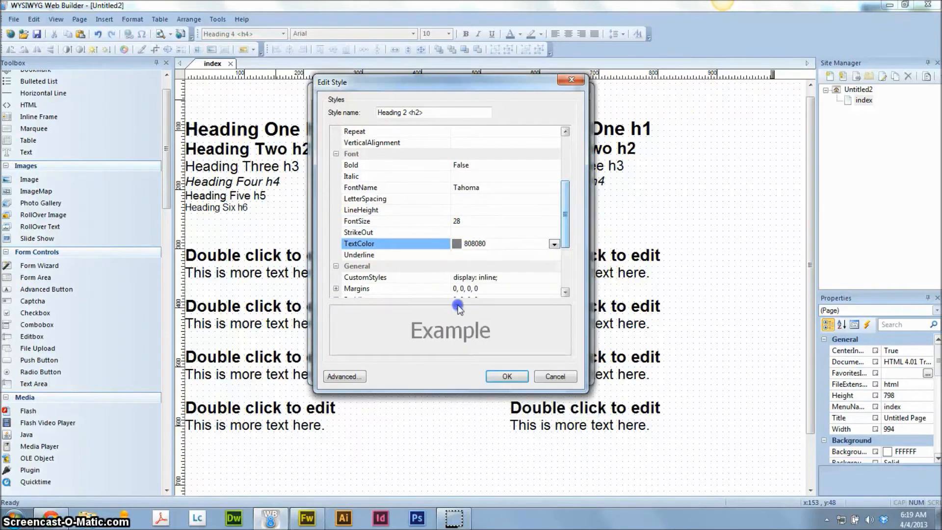
mouse_move(509, 259)
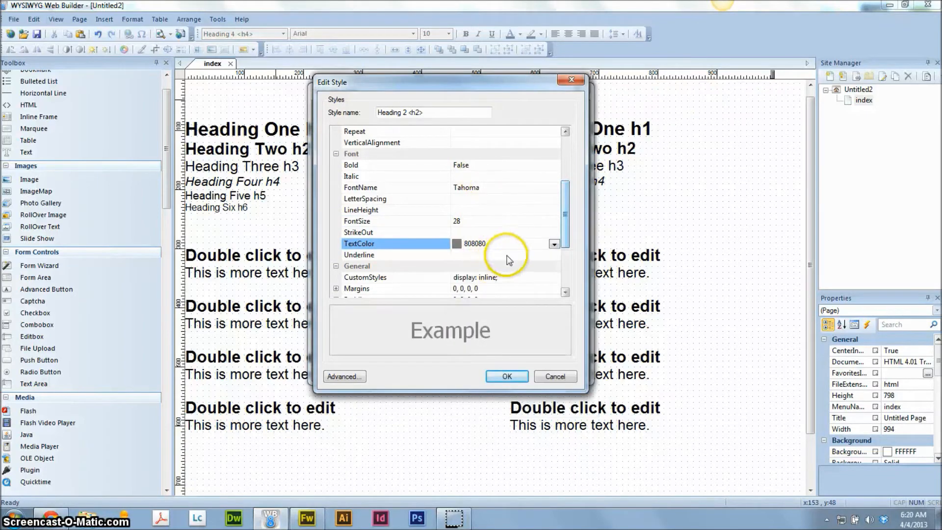
left_click(360, 209)
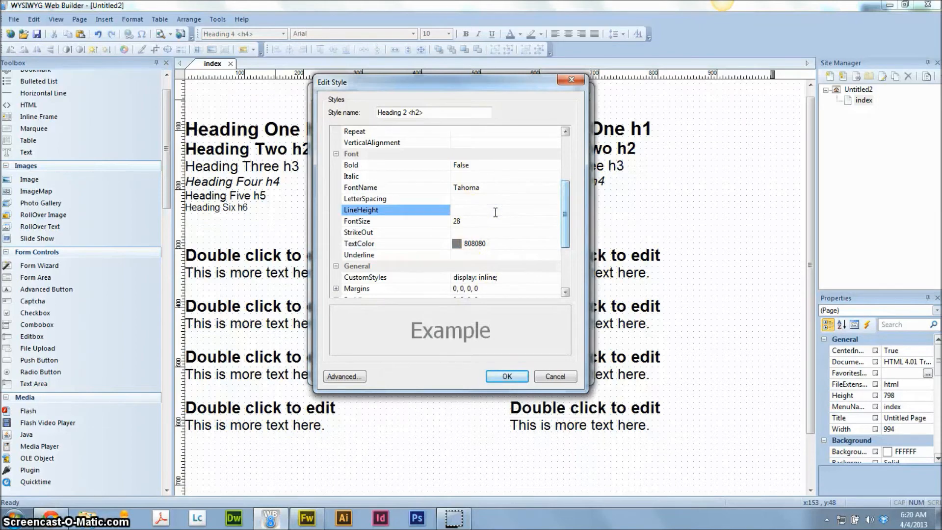
type("1.3")
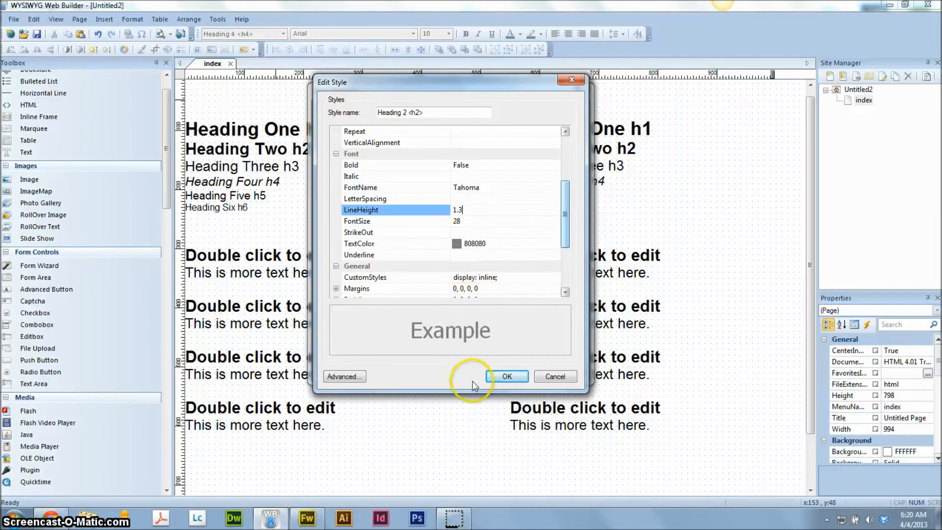
left_click(506, 376)
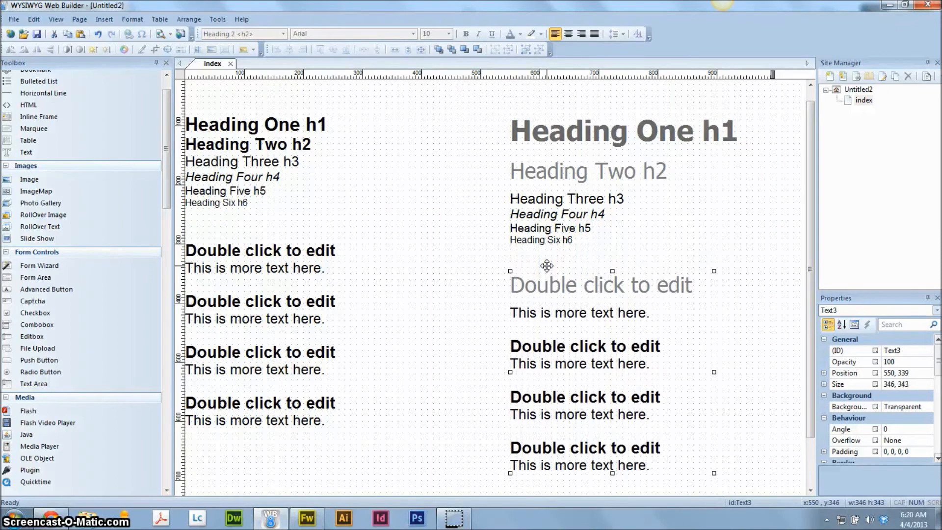
Step: Apply the Heading 2 style to the second 'Double click to edit' line in the right block
left_click(625, 376)
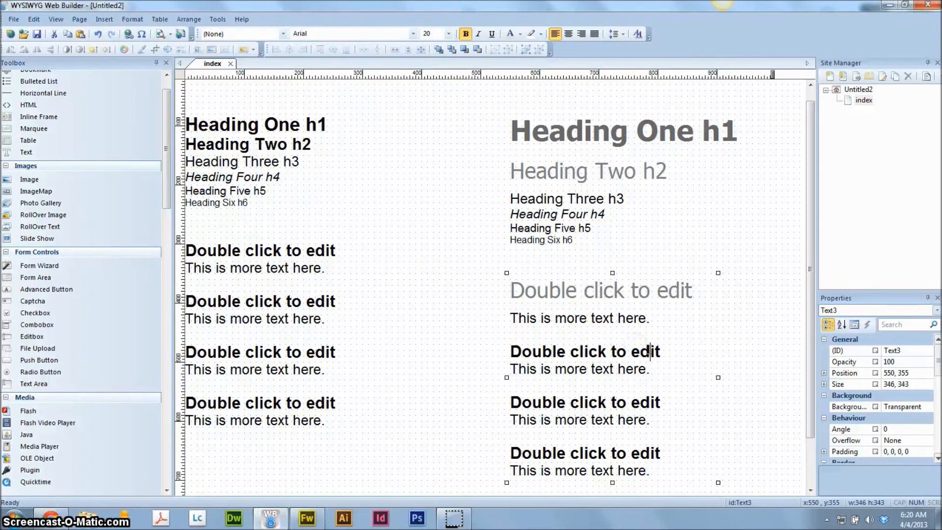
left_click(283, 34)
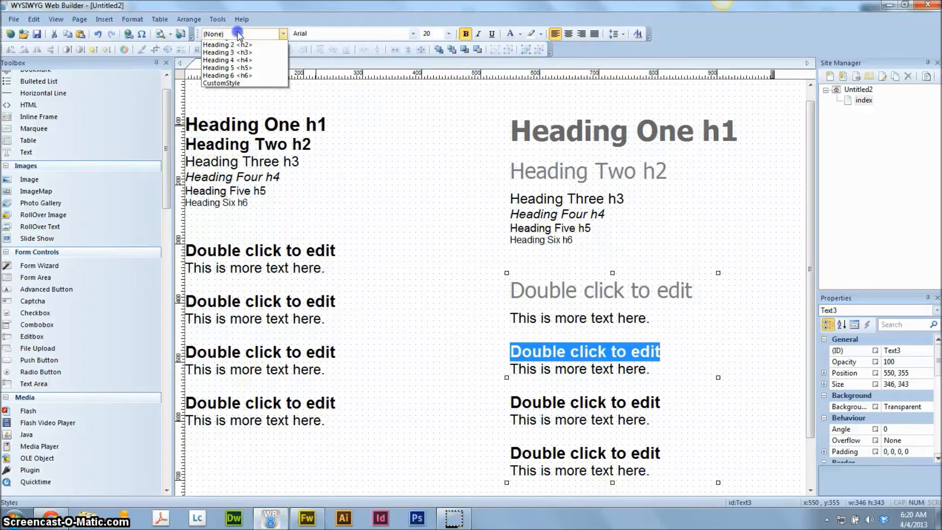
left_click(227, 44)
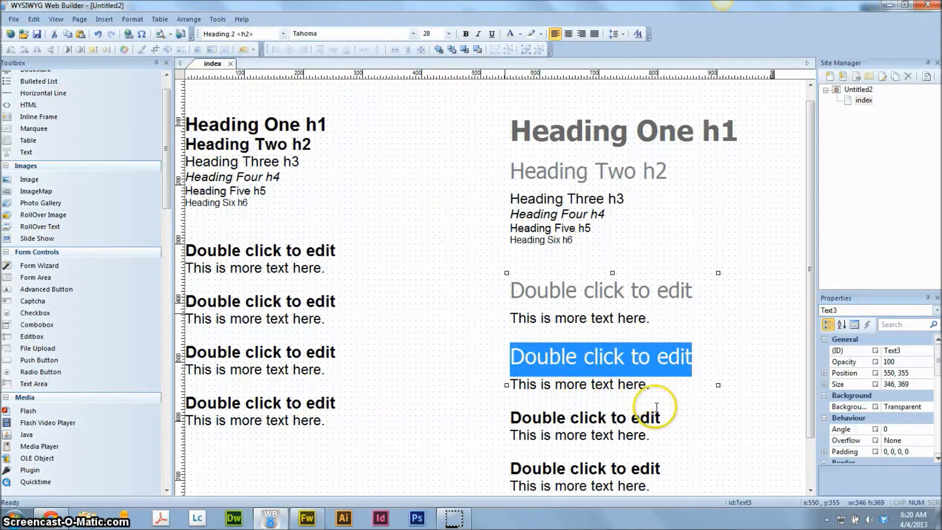
left_click(584, 418)
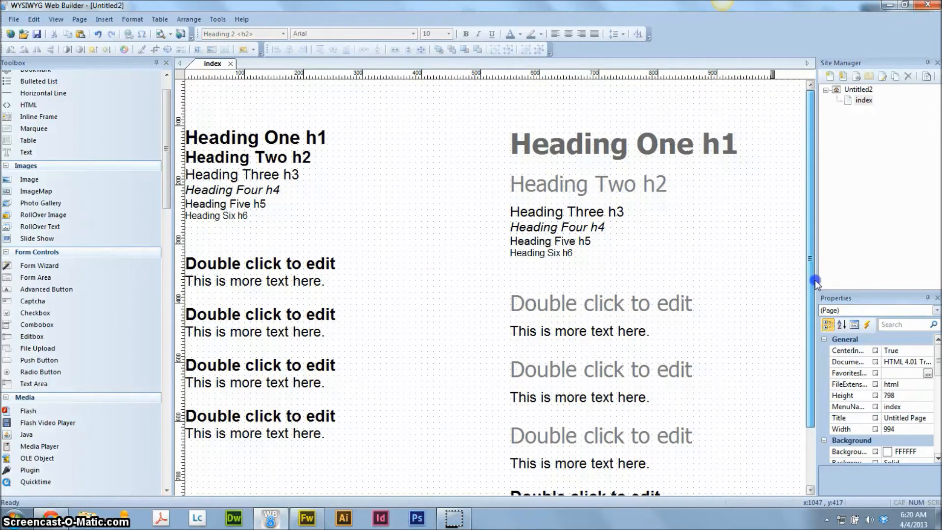
scroll("down", 3)
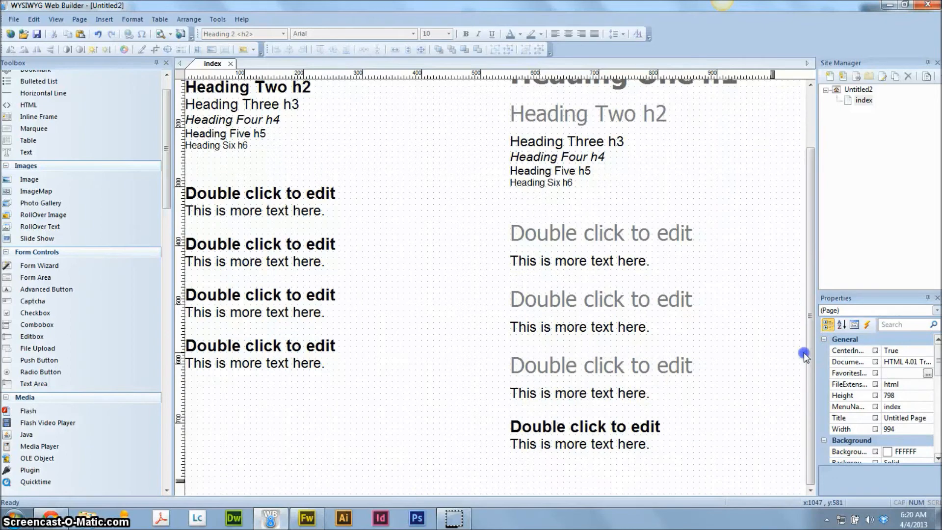
scroll("up", 3)
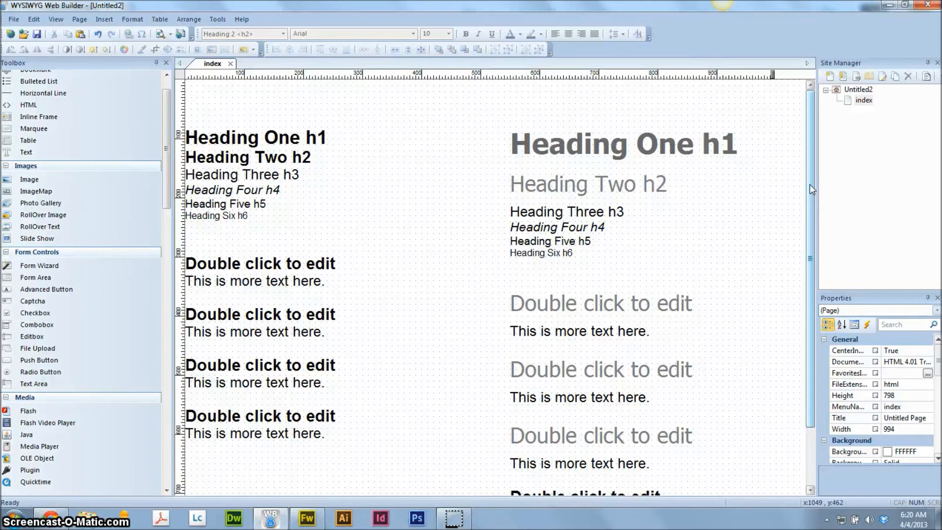
mouse_move(720, 193)
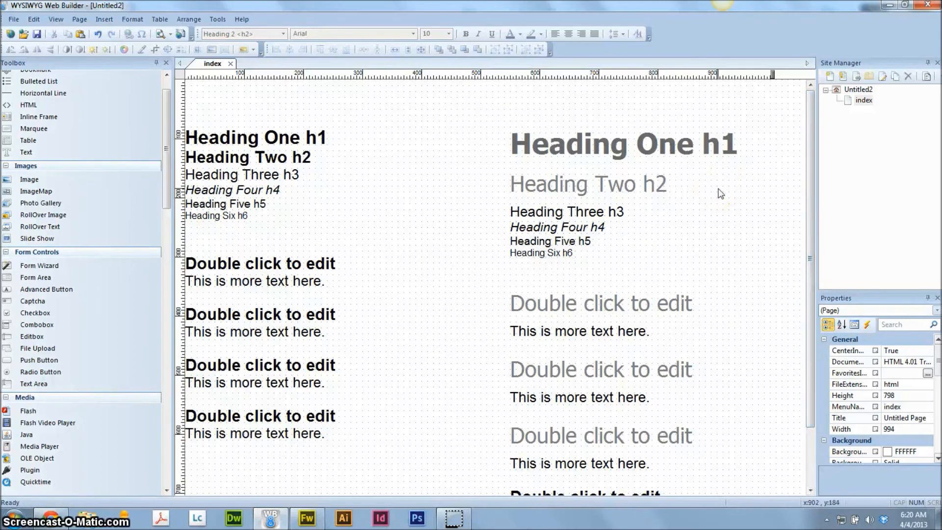
Step: Re-enter the right-hand text block to restyle its remaining heading line, then leave editing
left_click(535, 306)
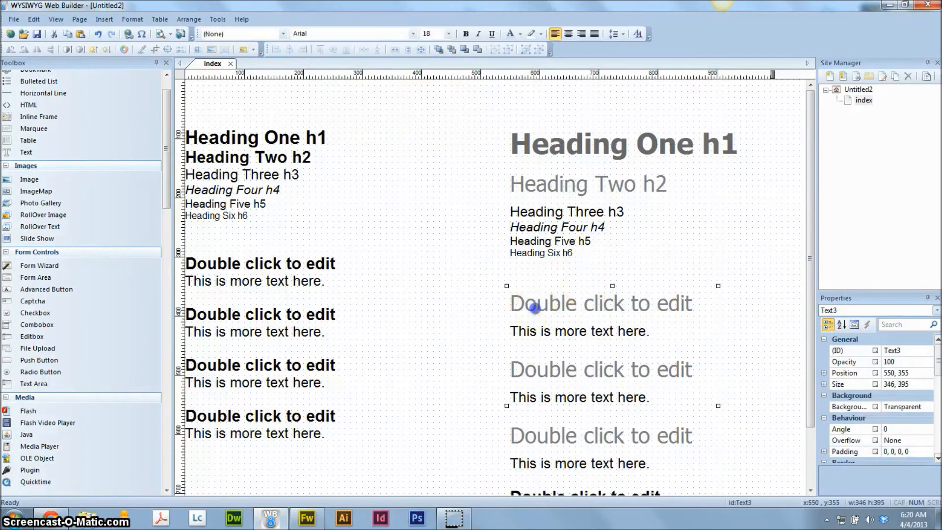
double_click(541, 303)
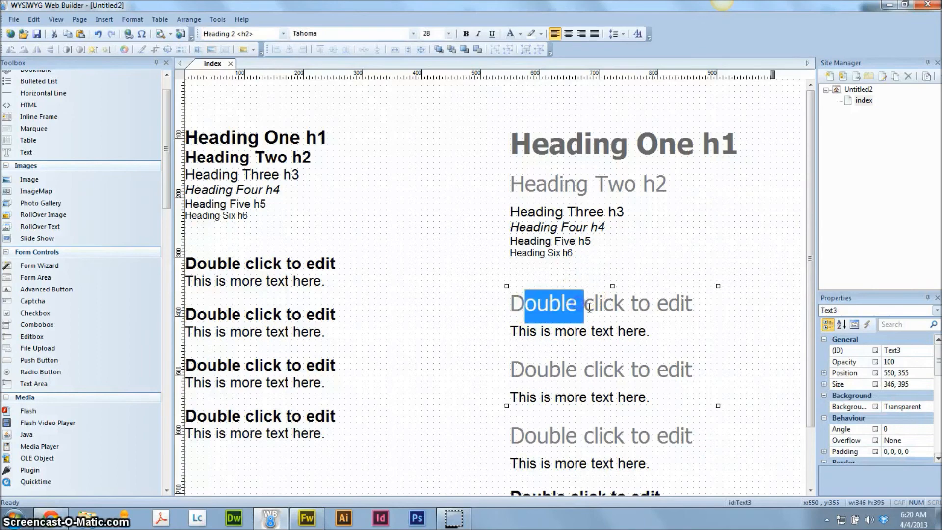
left_click(431, 292)
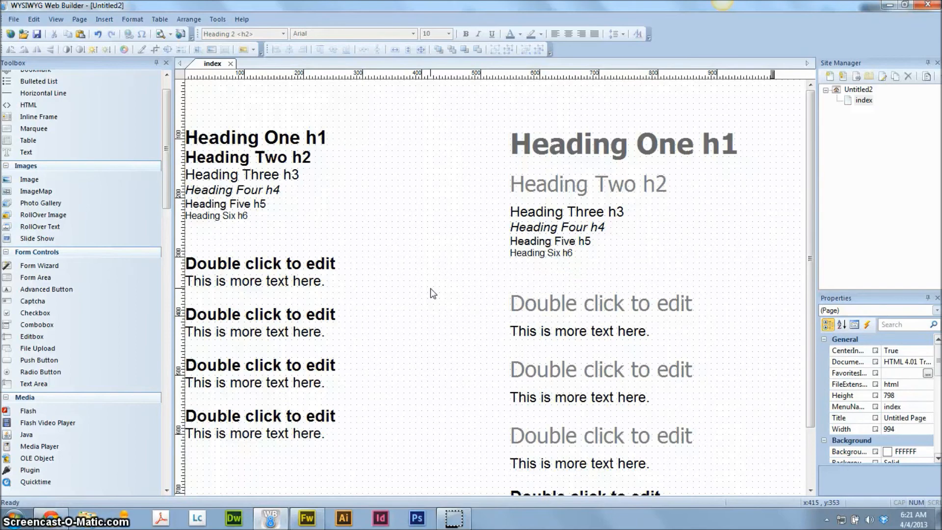
left_click(37, 458)
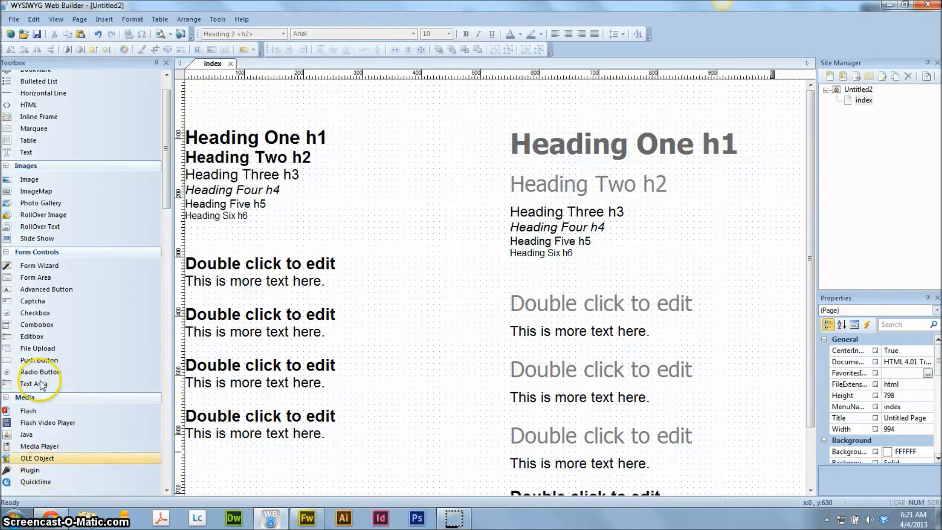
mouse_move(355, 249)
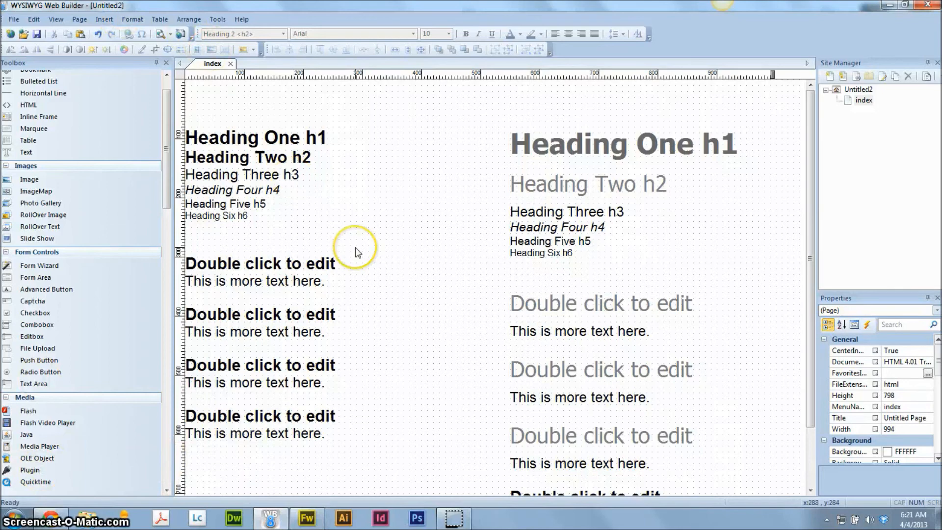
mouse_move(354, 252)
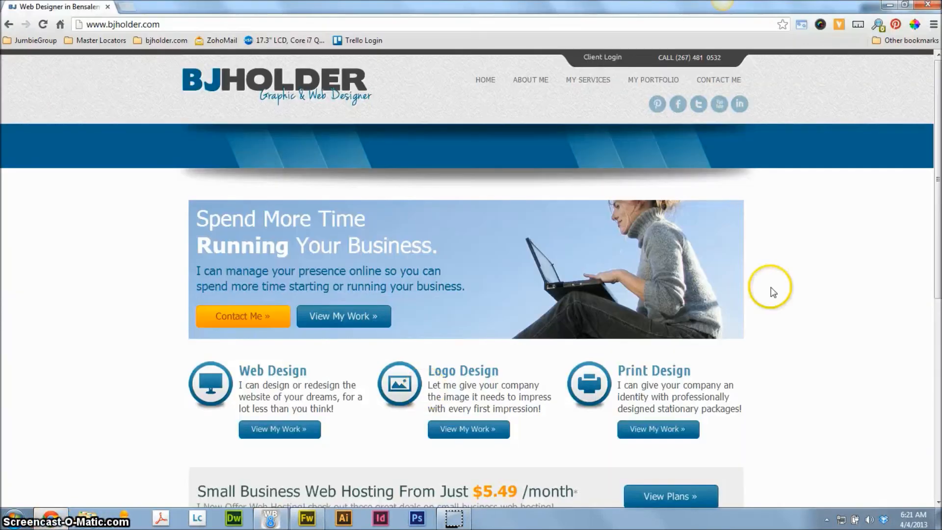
Step: In Chrome, open bjholder.com's web hosting page and scroll through the $6.49 and $10.99 plans
scroll("down", 3)
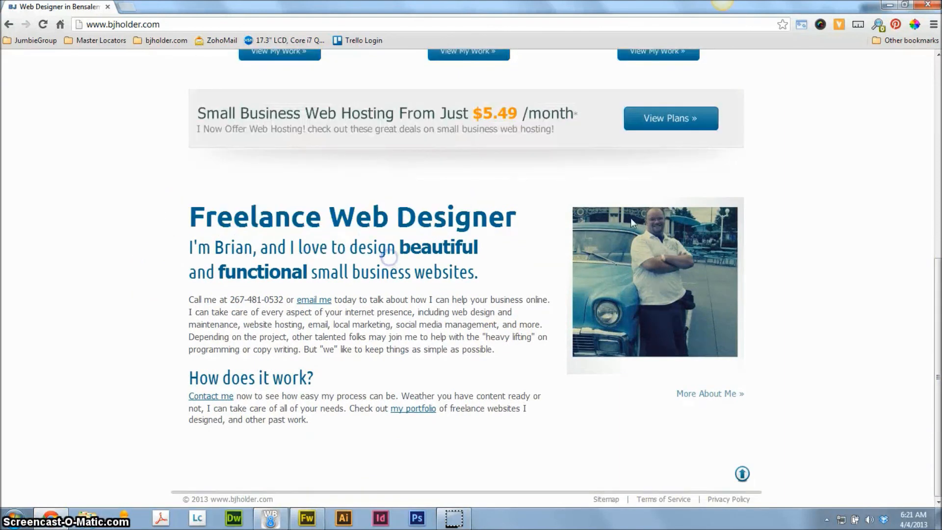
scroll("up", 3)
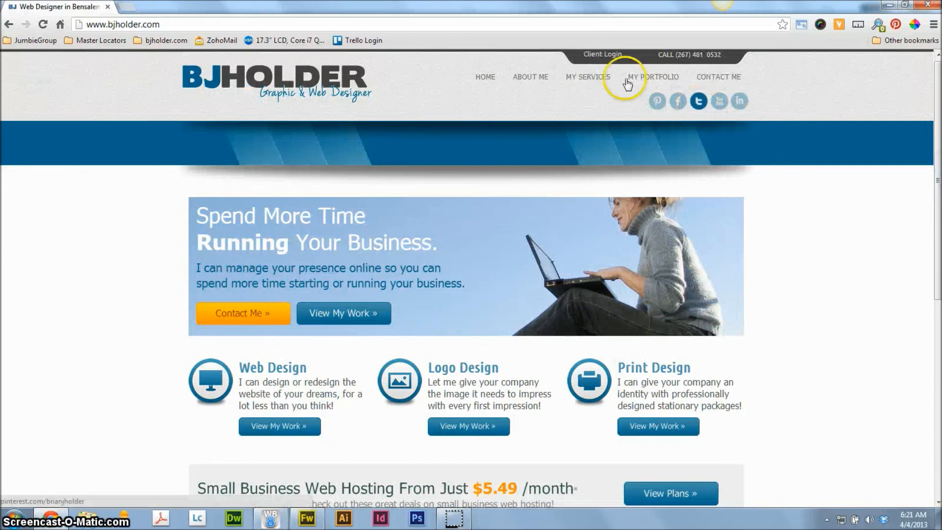
left_click(654, 77)
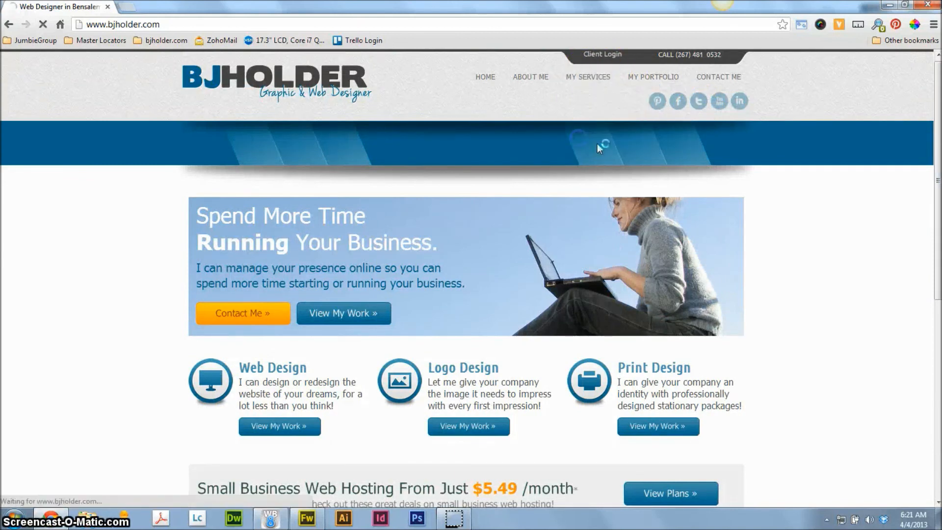
left_click(670, 494)
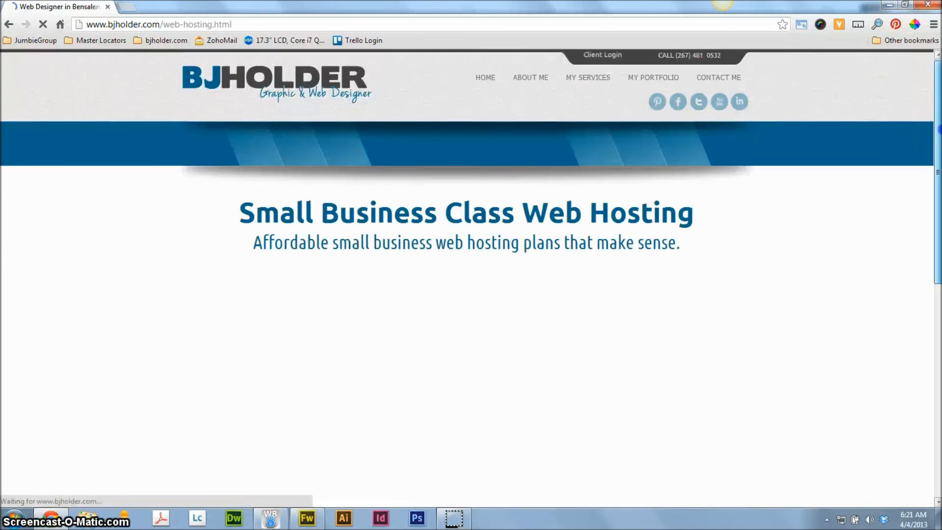
scroll("down", 3)
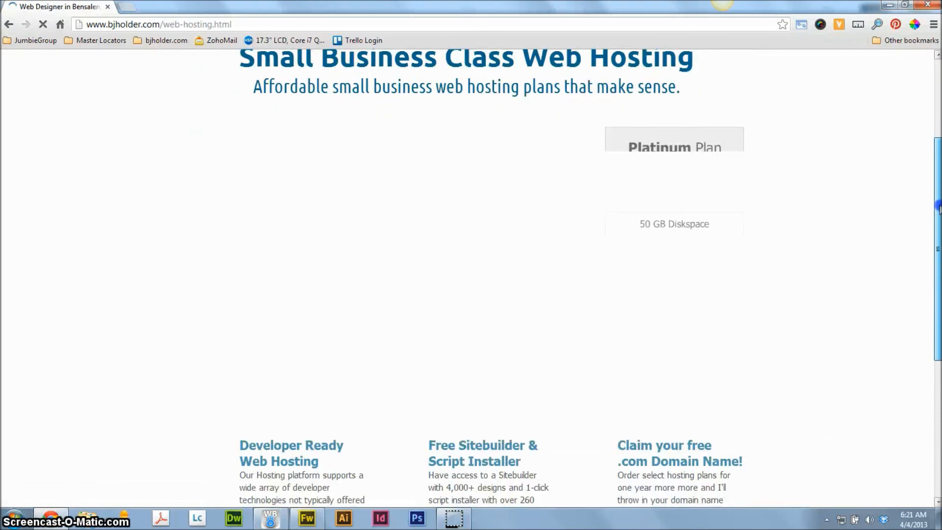
scroll("down", 3)
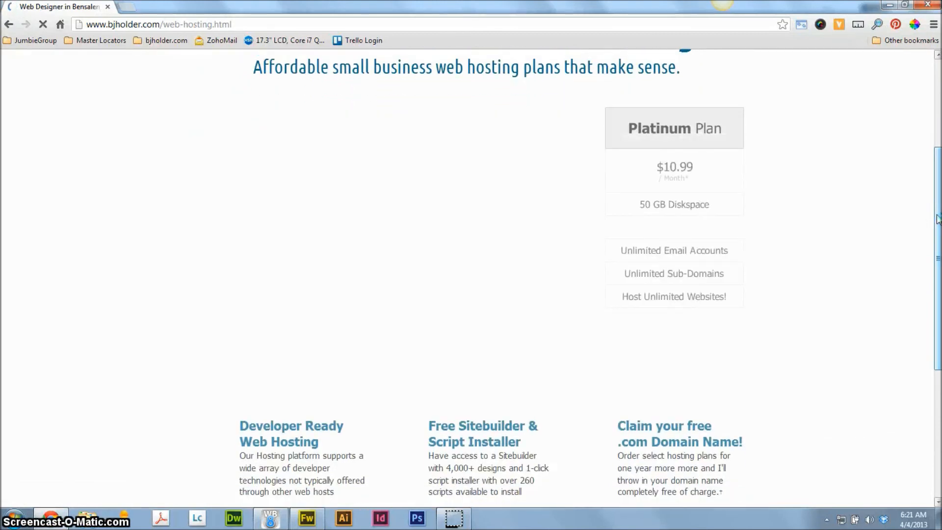
scroll("up", 3)
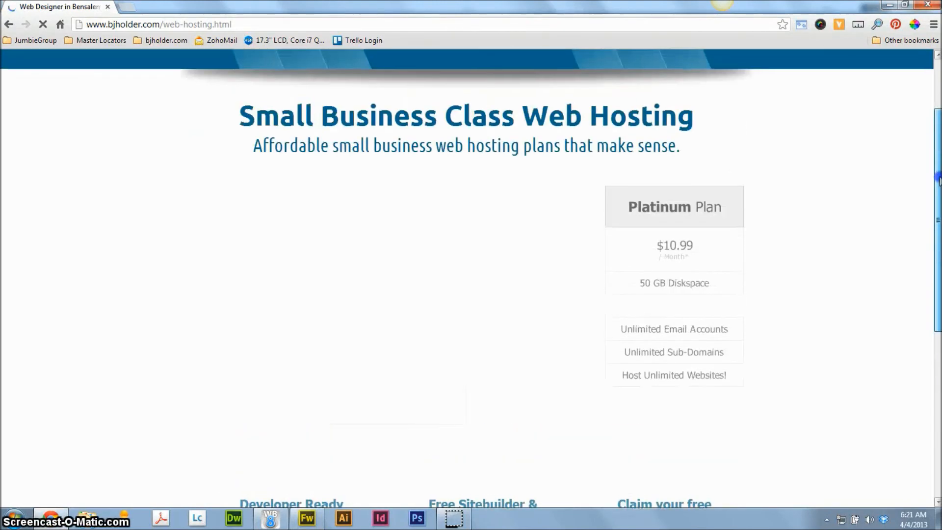
scroll("down", 3)
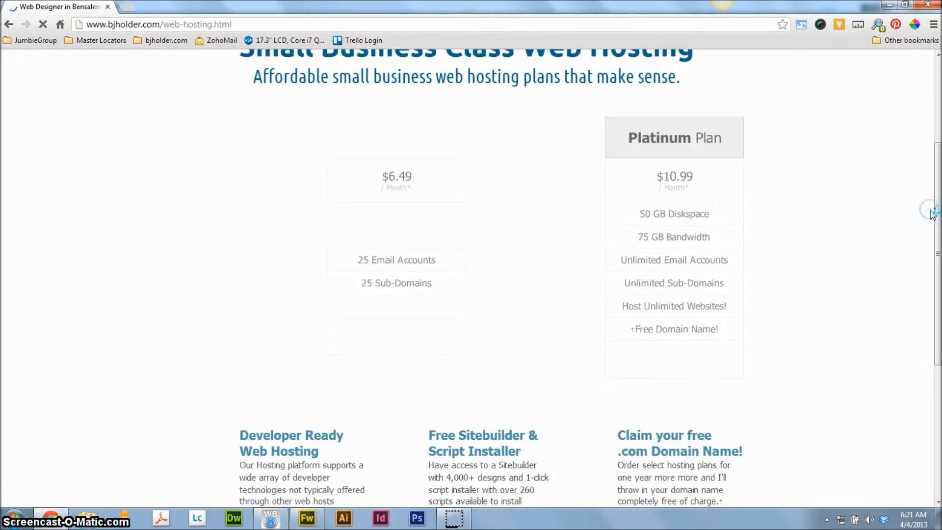